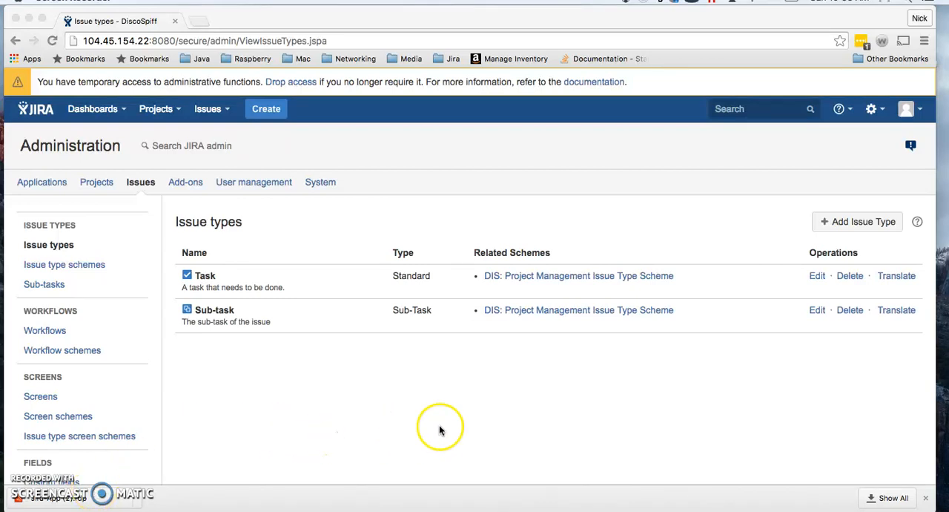
mouse_move(560, 211)
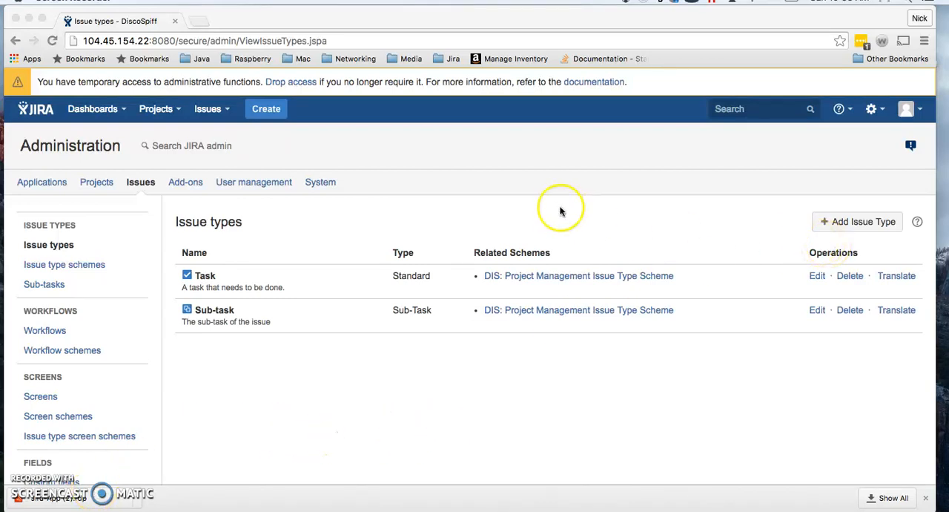
mouse_move(872, 169)
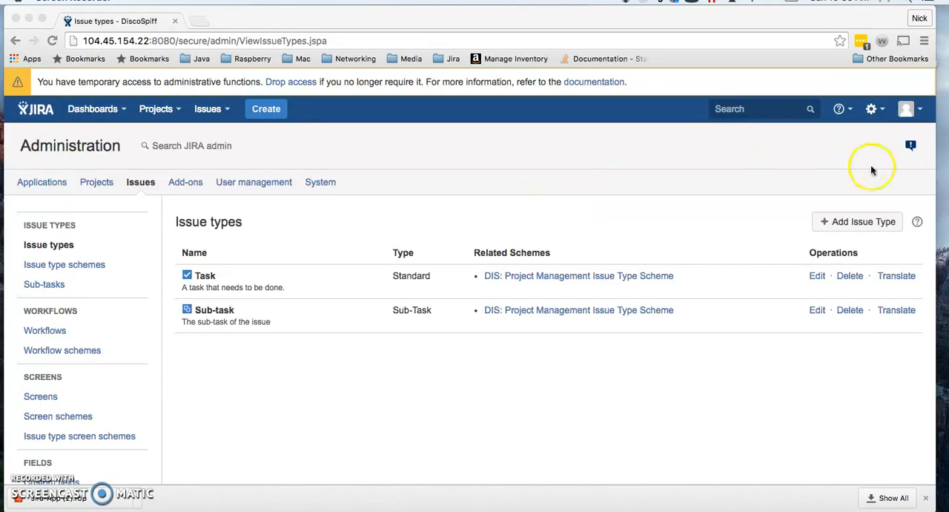
mouse_move(857, 221)
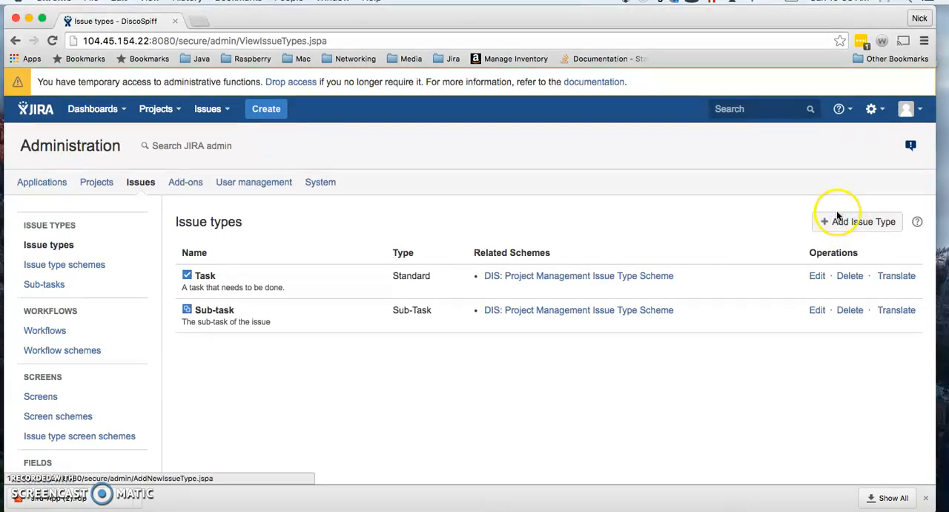
- Start a new issue type named Story with description "This is a story."
left_click(857, 221)
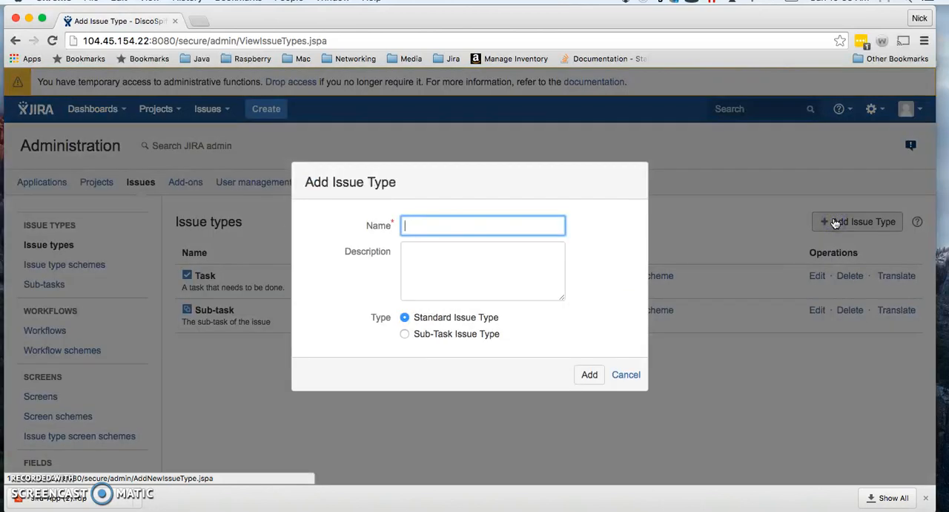
type("Story")
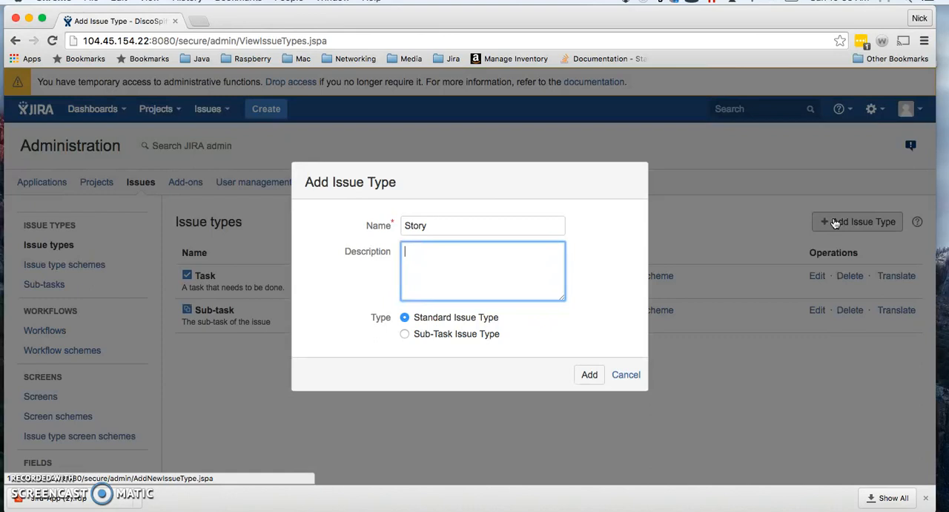
type("This is a st")
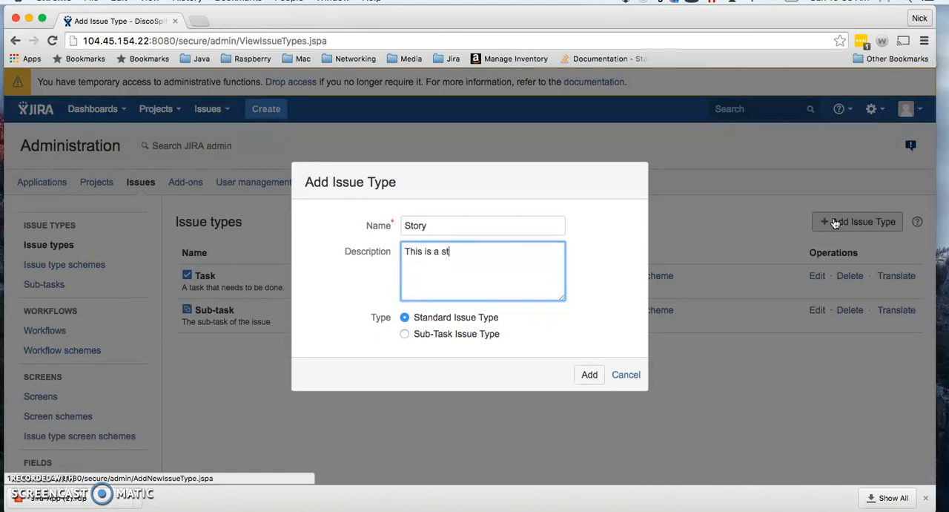
type("ory.")
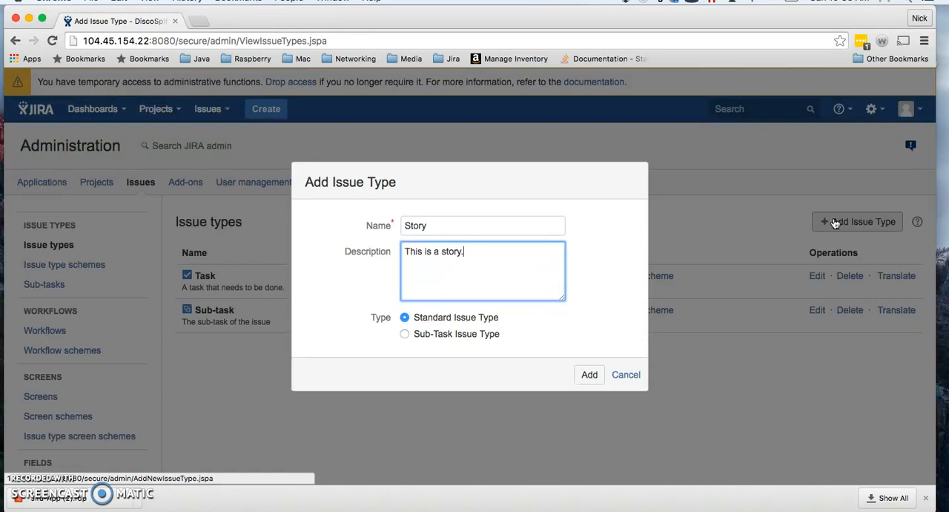
mouse_move(229, 362)
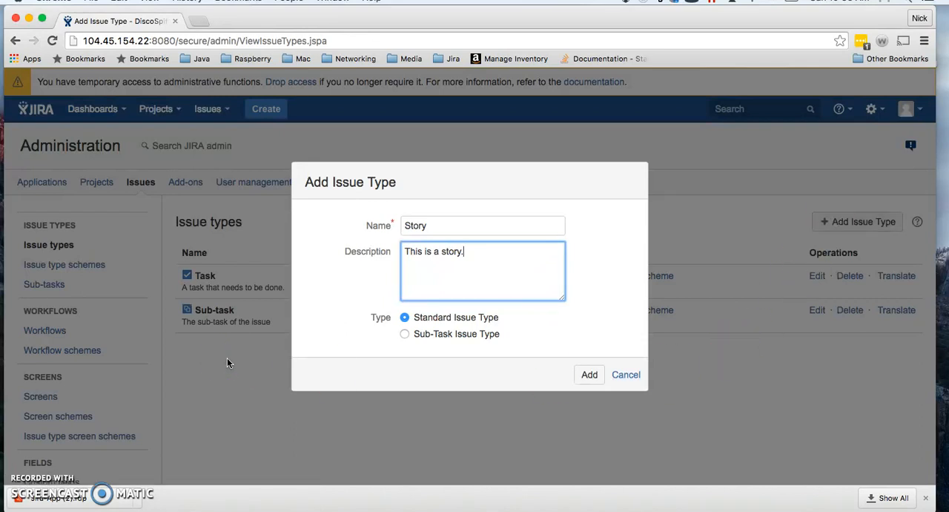
left_click(405, 332)
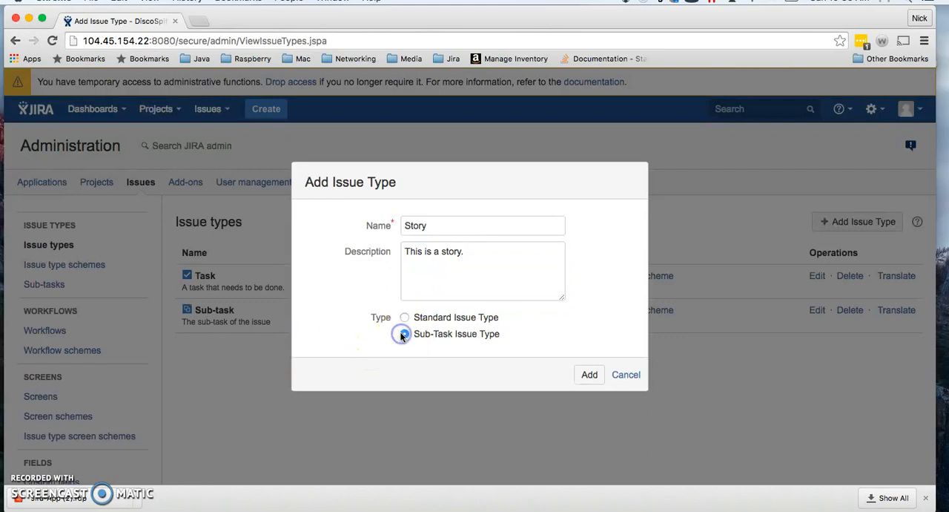
left_click(403, 332)
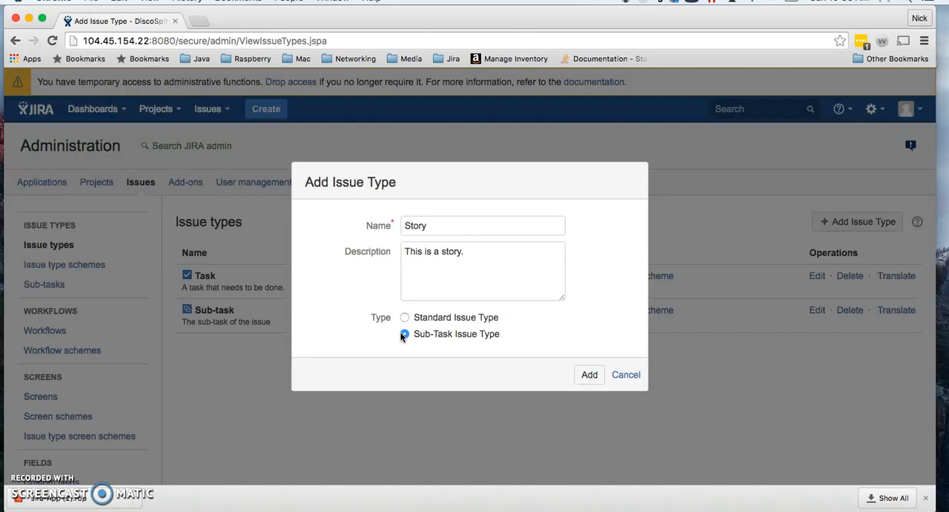
left_click(405, 317)
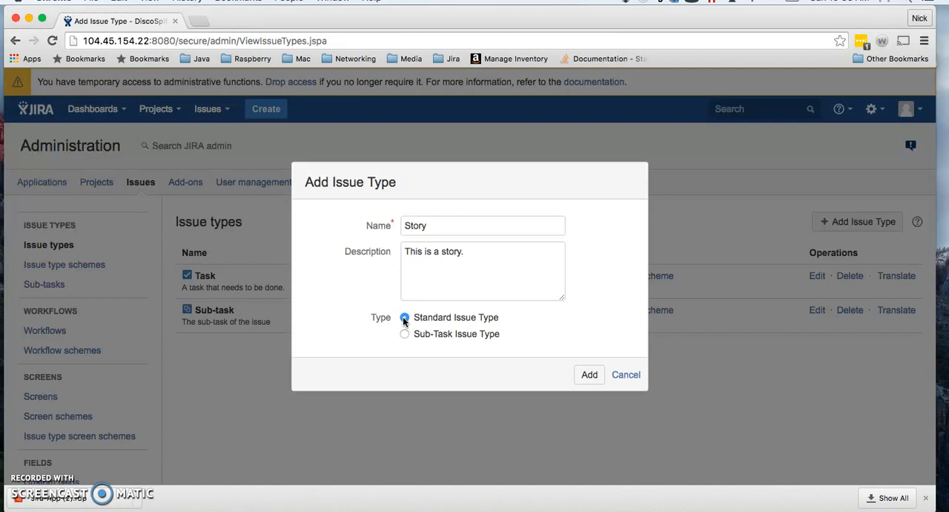
left_click(482, 225)
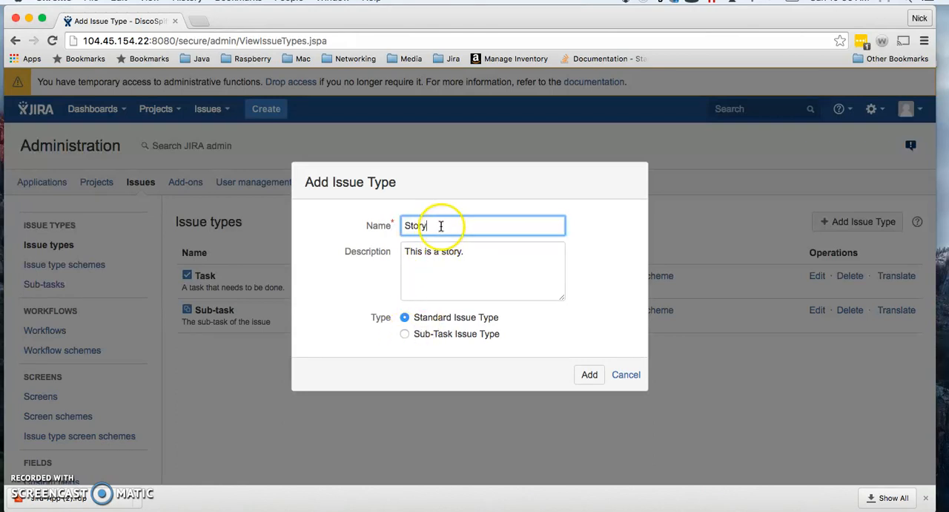
left_click(405, 334)
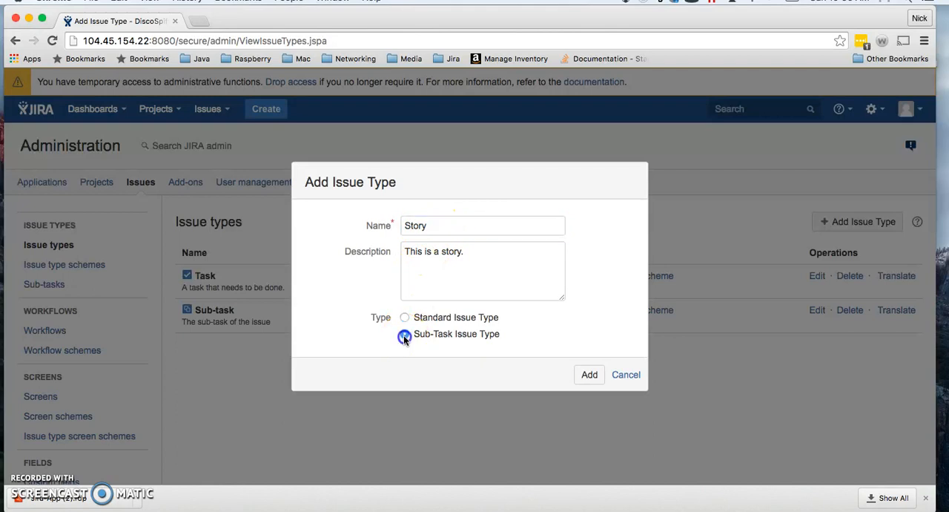
left_click(403, 333)
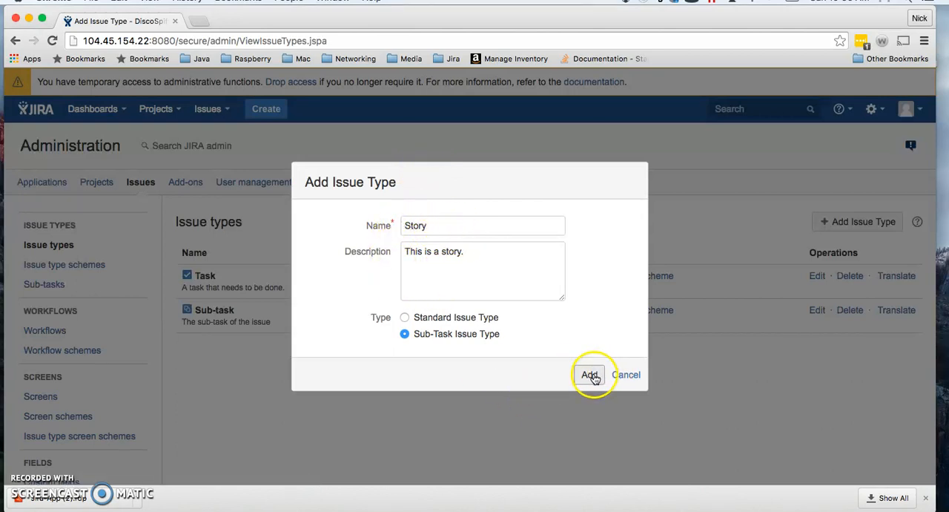
mouse_move(409, 320)
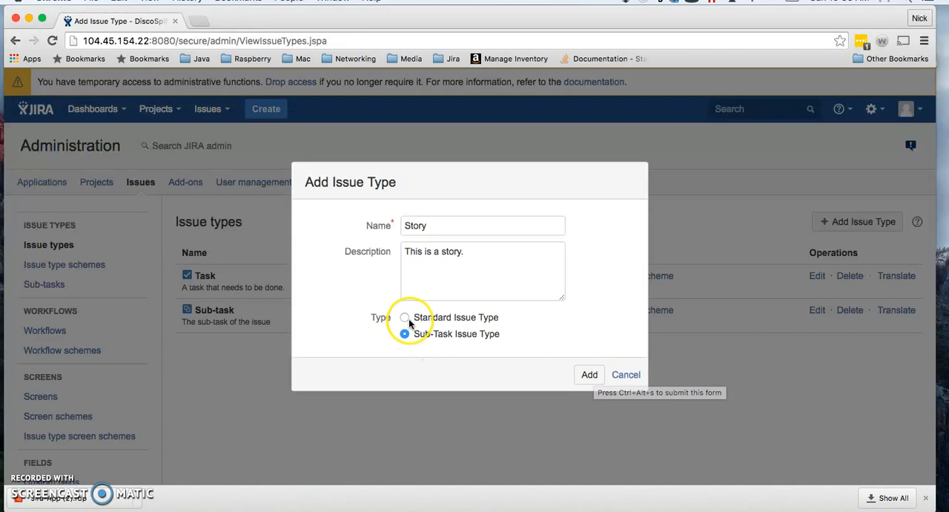
left_click(405, 318)
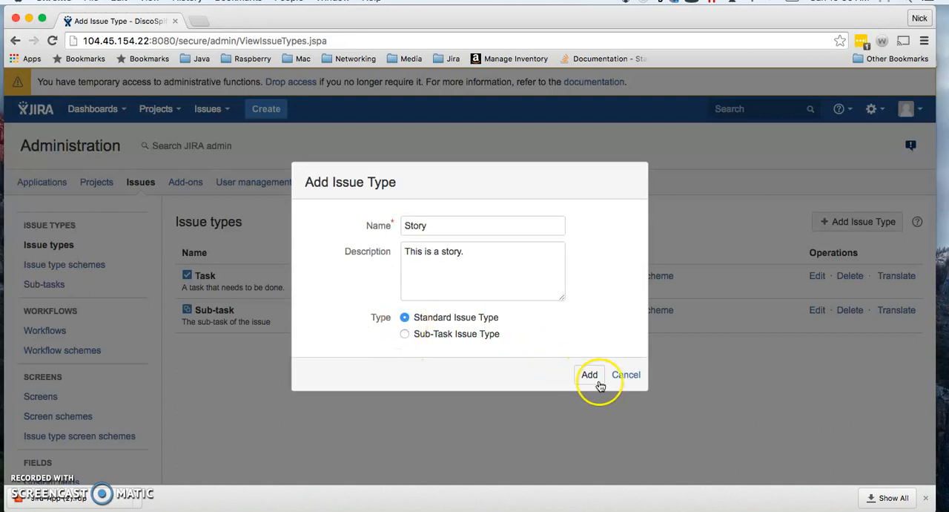
- Add the Story issue type so it appears in the issue types list
left_click(589, 373)
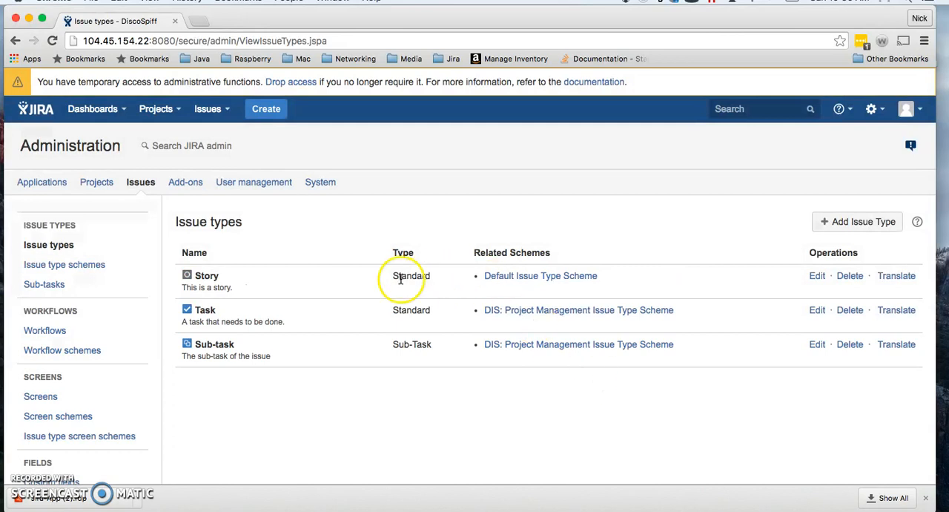
mouse_move(530, 275)
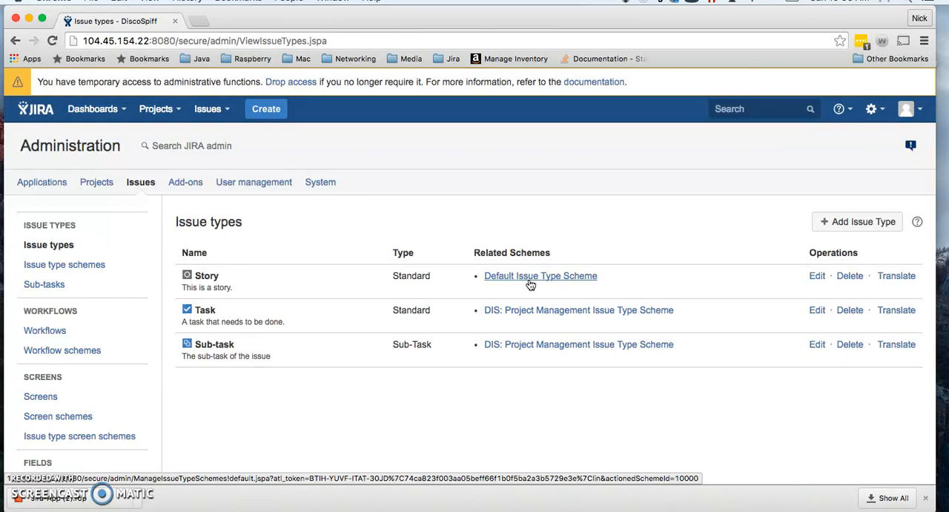
mouse_move(590, 324)
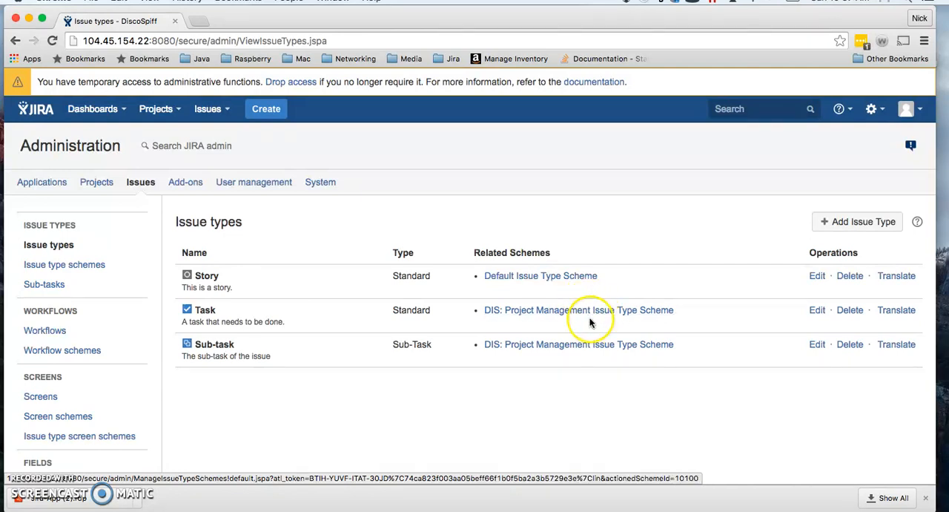
mouse_move(561, 309)
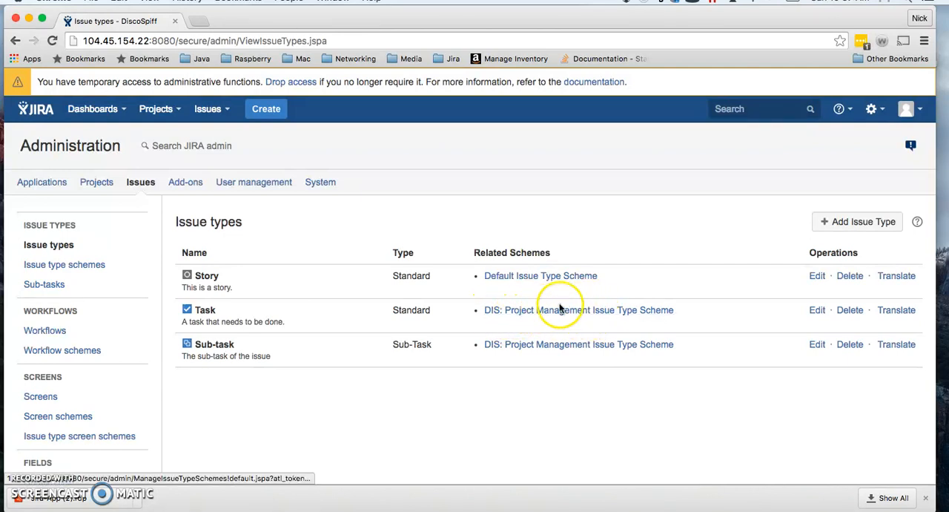
mouse_move(690, 308)
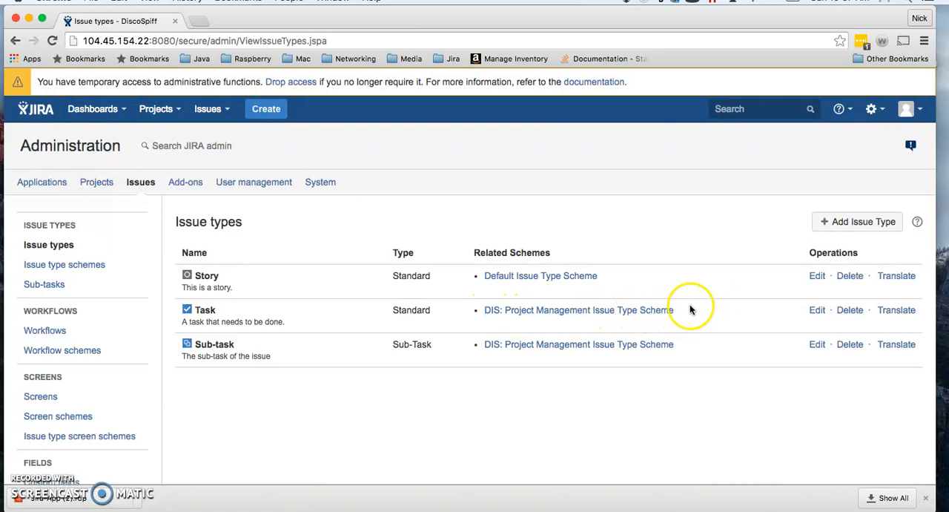
- View the DIS: Project Management Workflow from the Workflows list
left_click(44, 329)
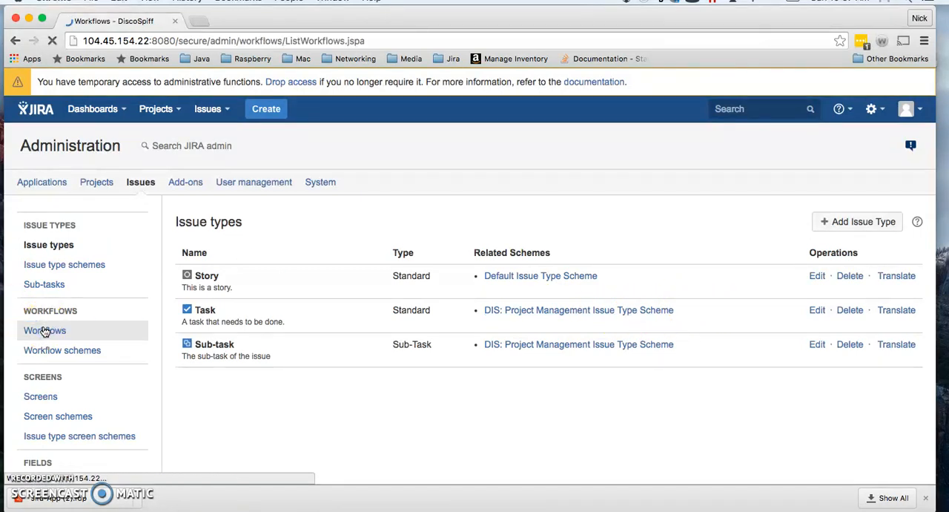
left_click(45, 330)
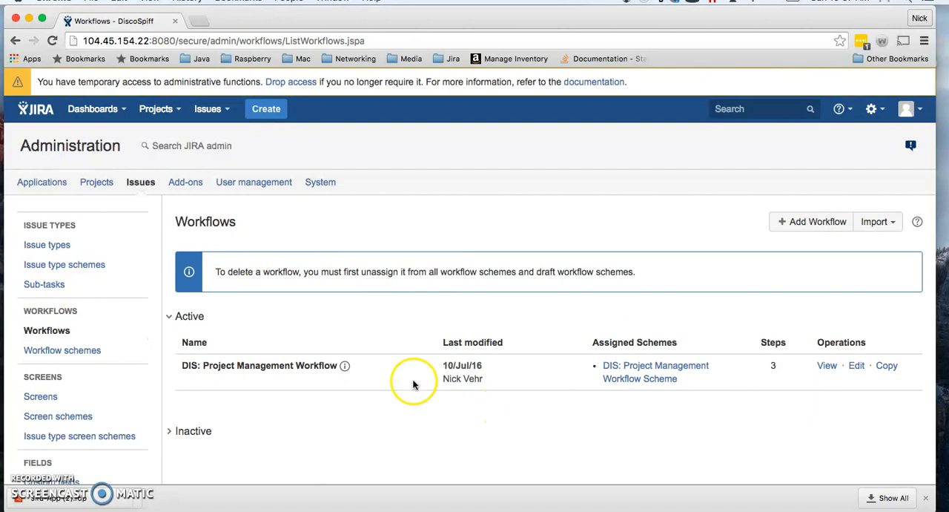
mouse_move(795, 370)
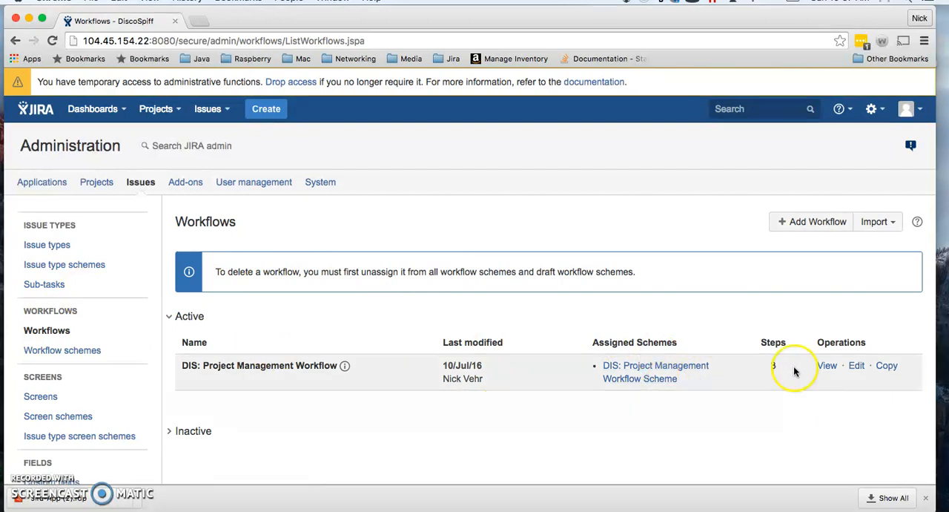
left_click(827, 364)
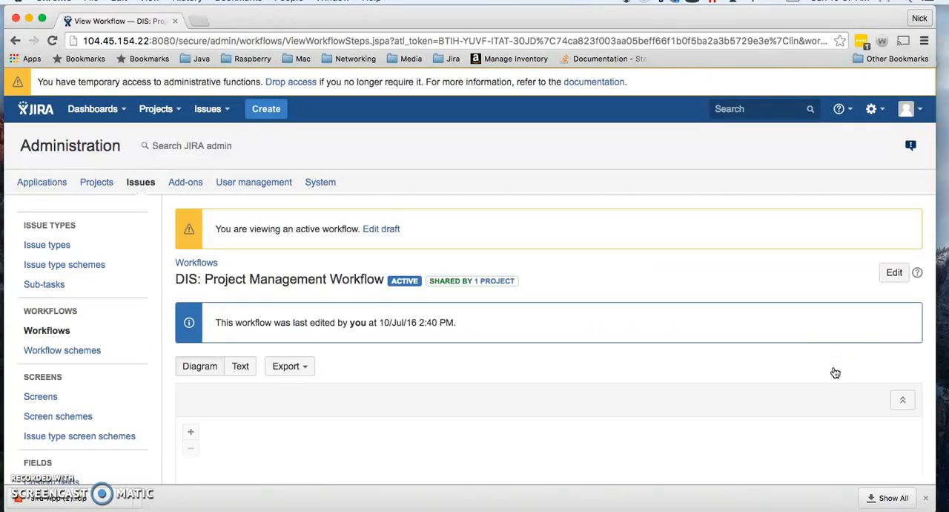
scroll("down", 3)
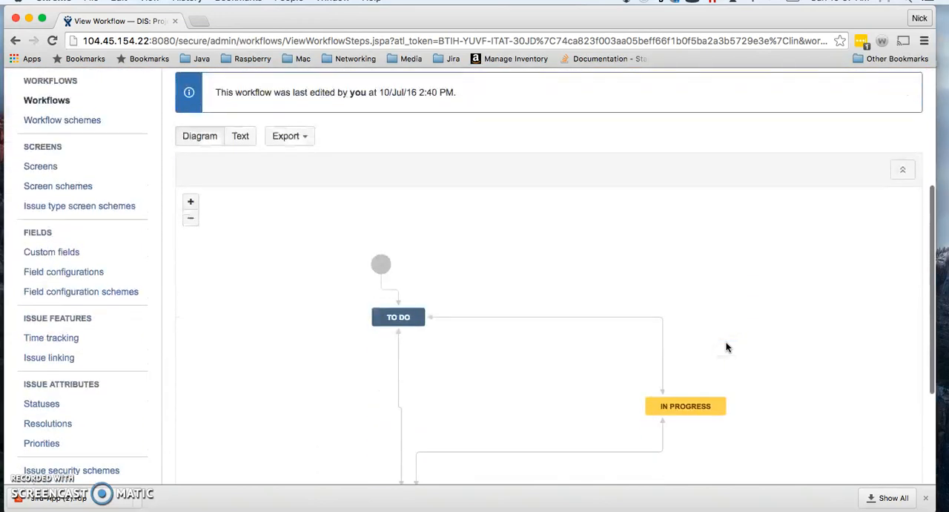
scroll("down", 3)
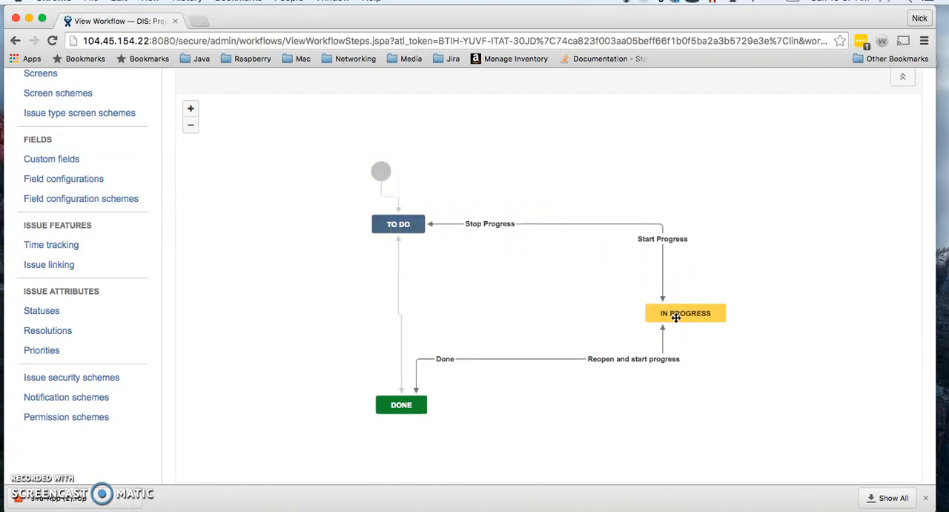
mouse_move(656, 237)
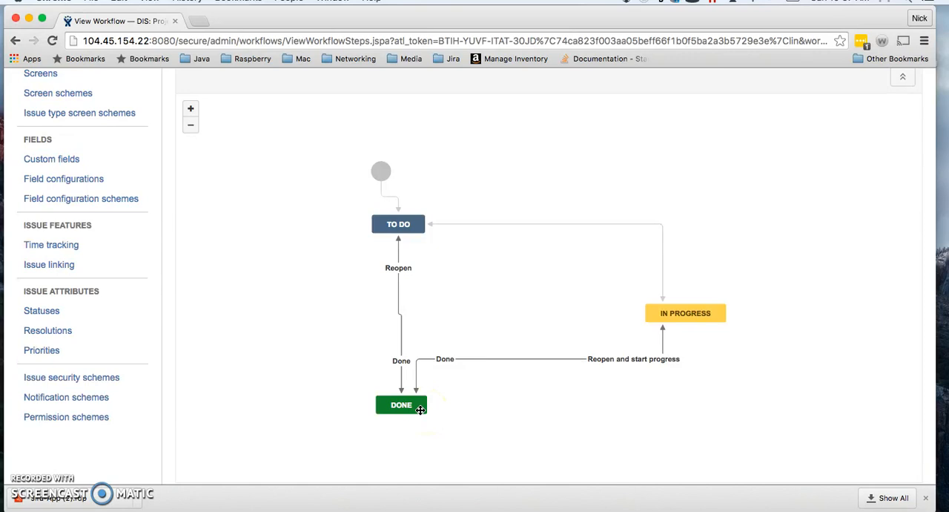
left_click(400, 403)
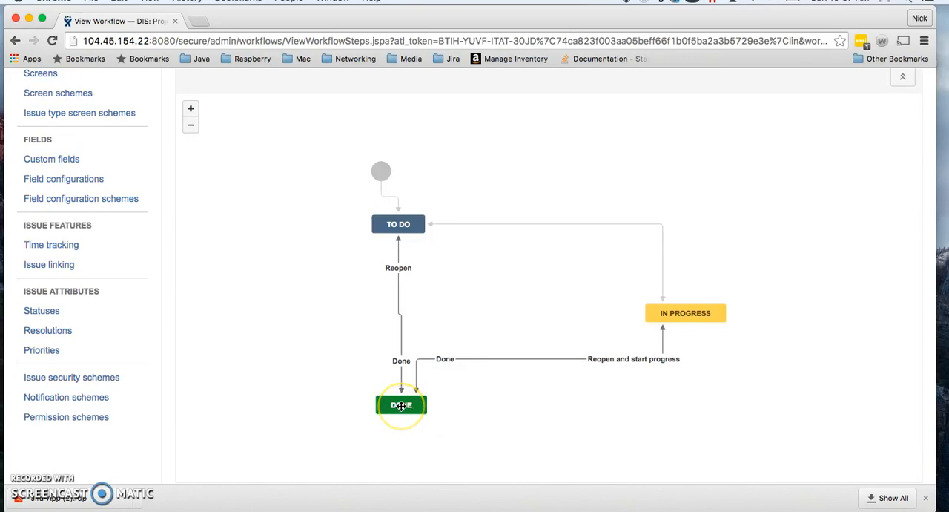
mouse_move(404, 409)
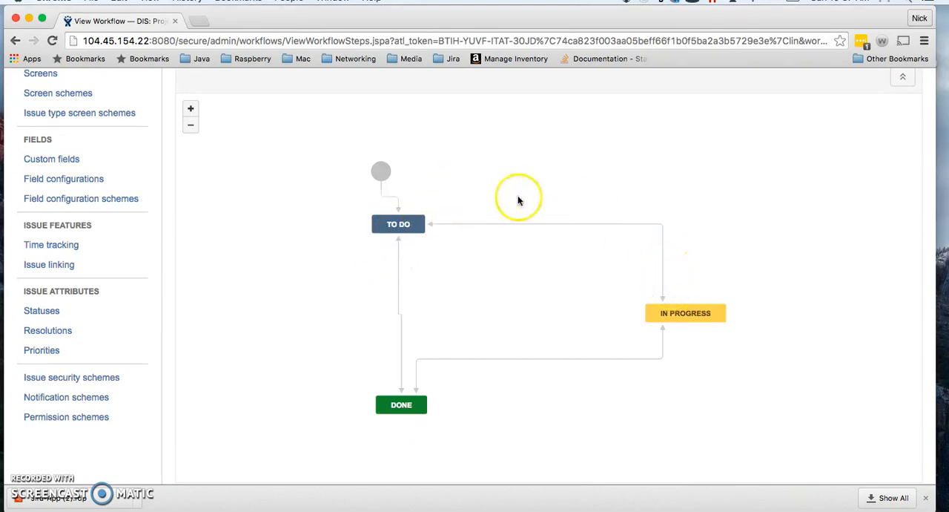
scroll("up", 3)
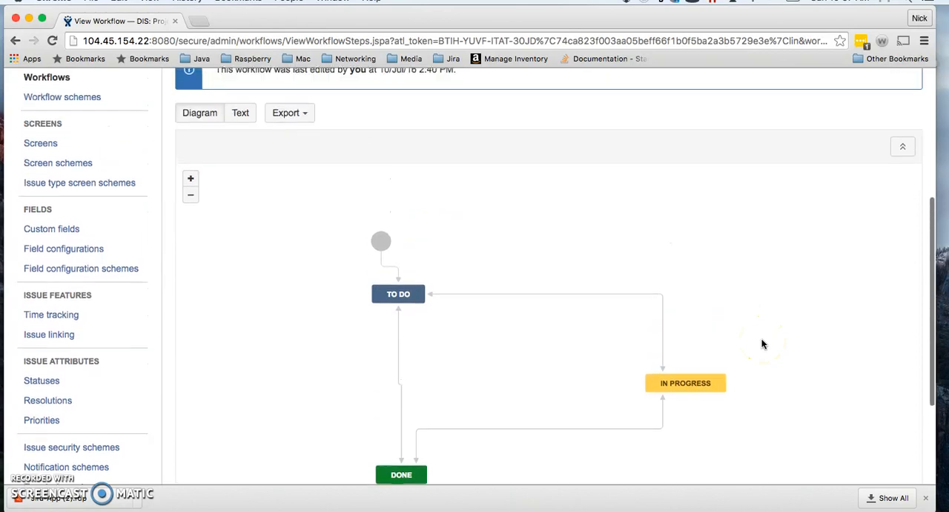
scroll("up", 3)
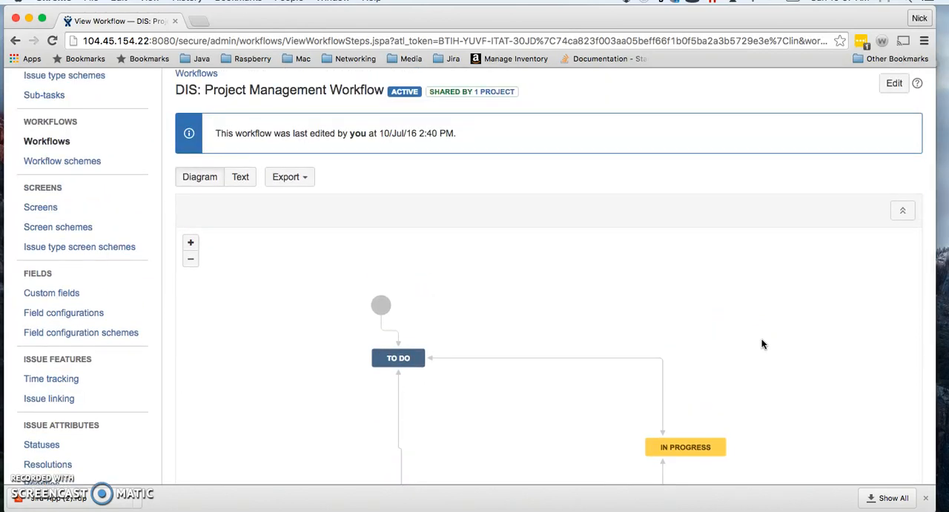
scroll("down", 3)
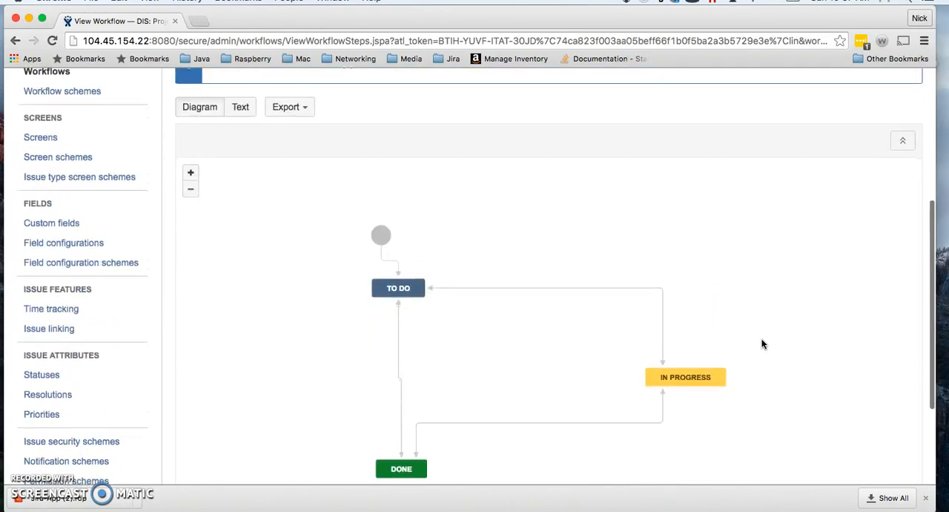
scroll("down", 3)
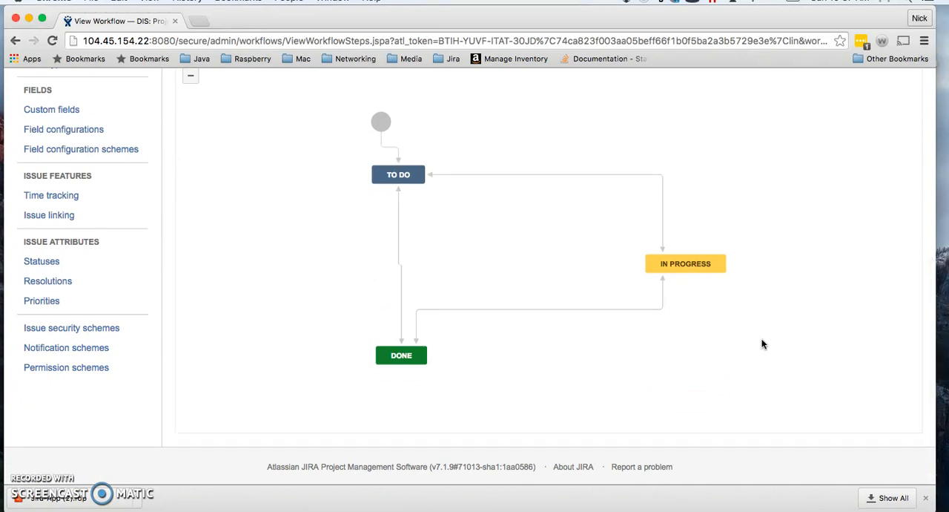
scroll("up", 3)
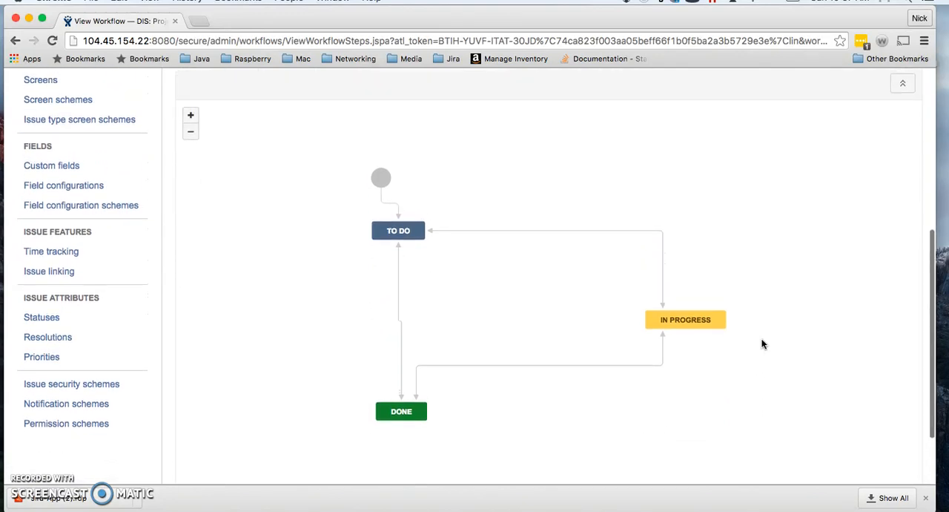
scroll("up", 3)
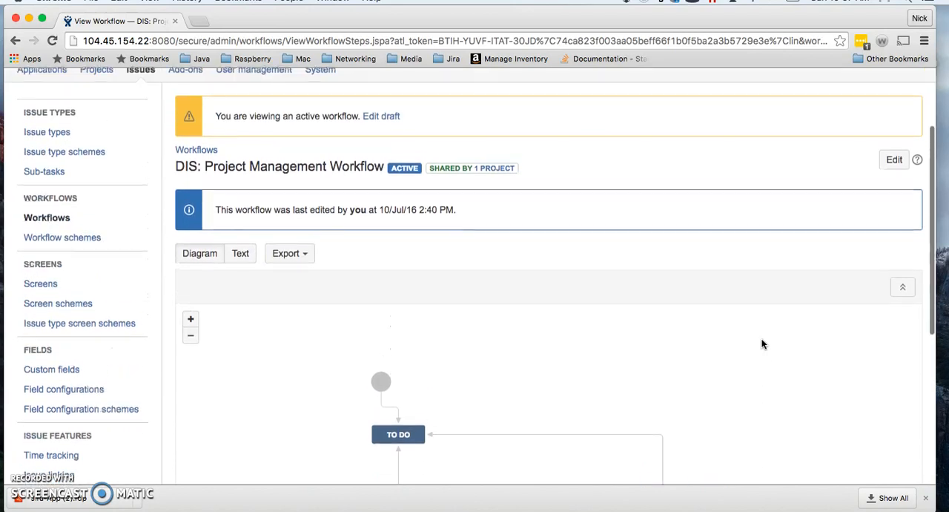
scroll("down", 3)
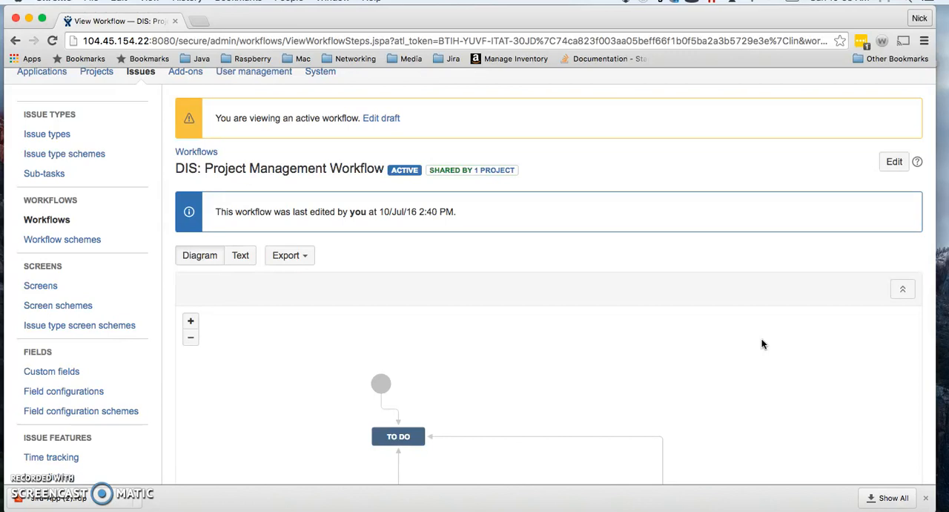
mouse_move(119, 239)
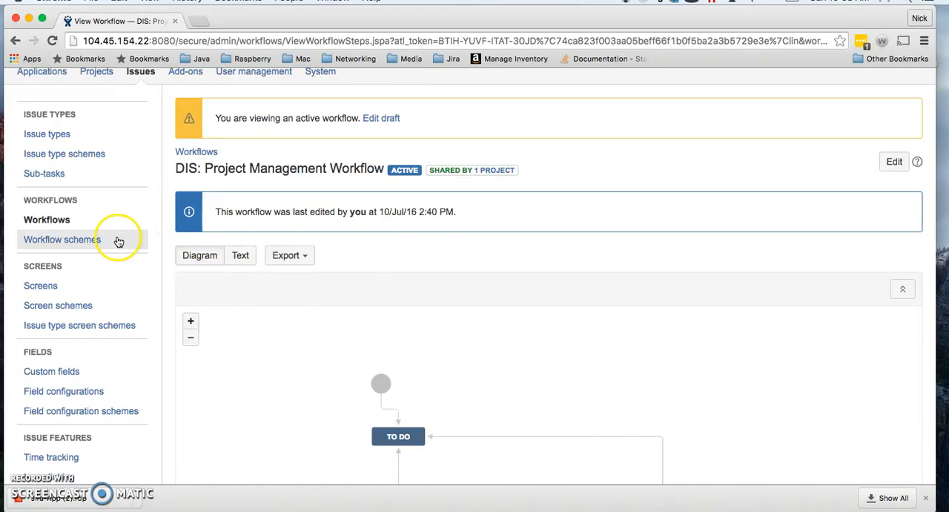
- Show the issue type schemes list from the admin sidebar
left_click(64, 154)
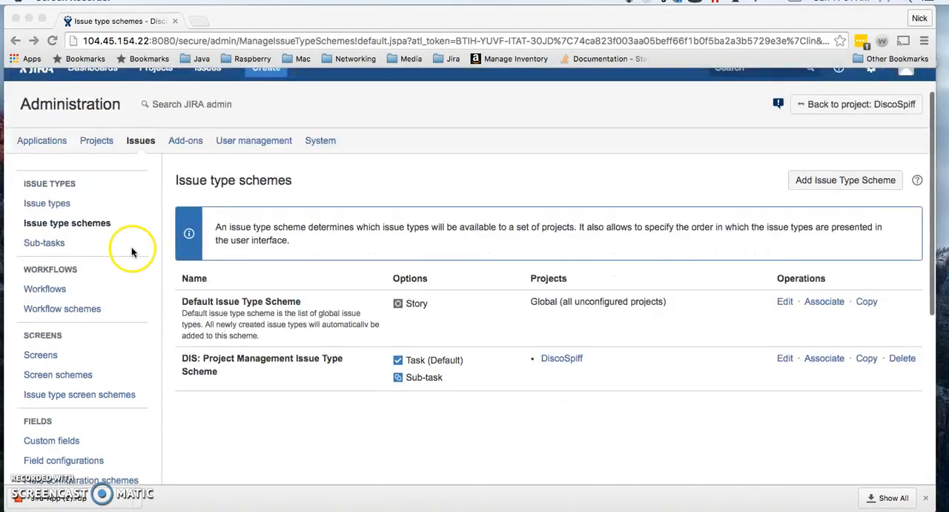
mouse_move(82, 230)
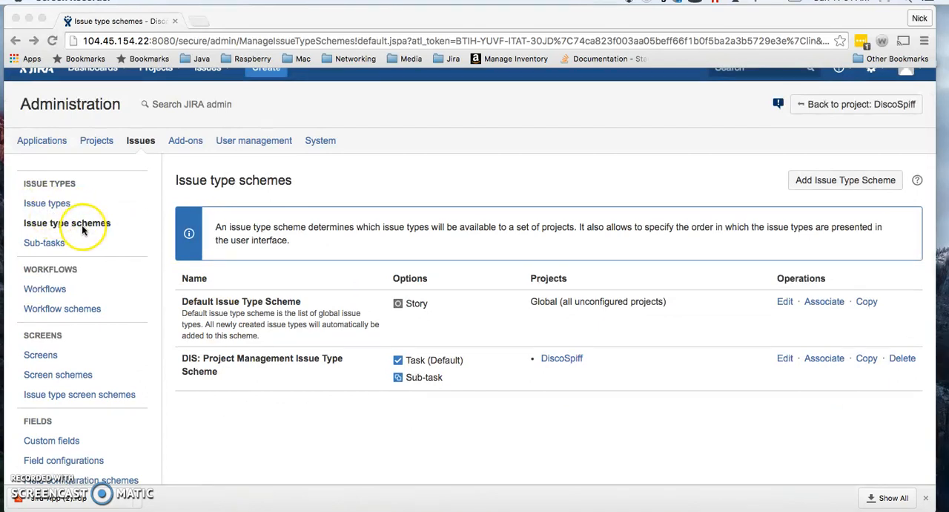
mouse_move(570, 340)
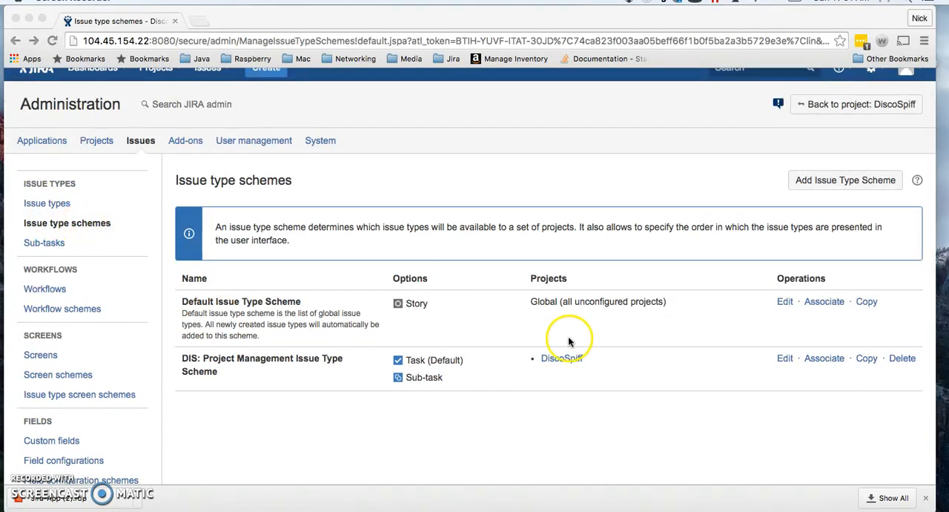
mouse_move(552, 388)
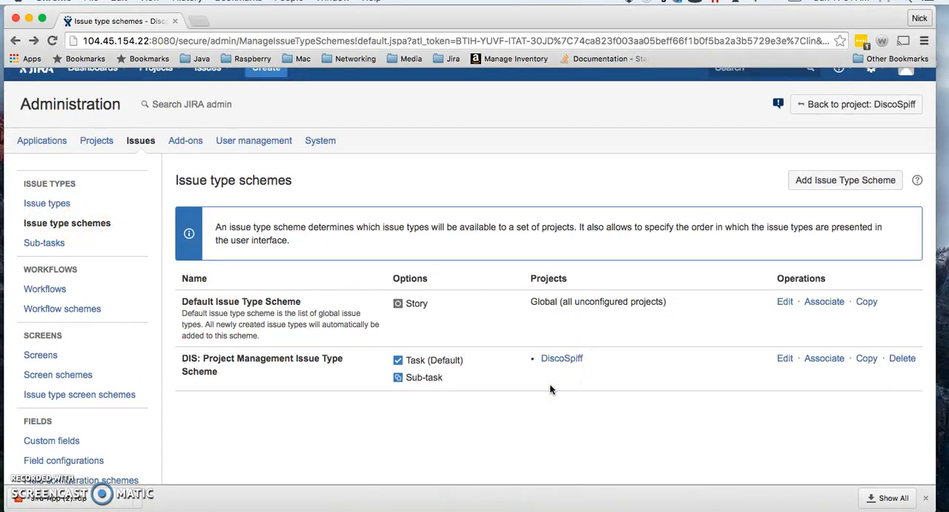
mouse_move(709, 249)
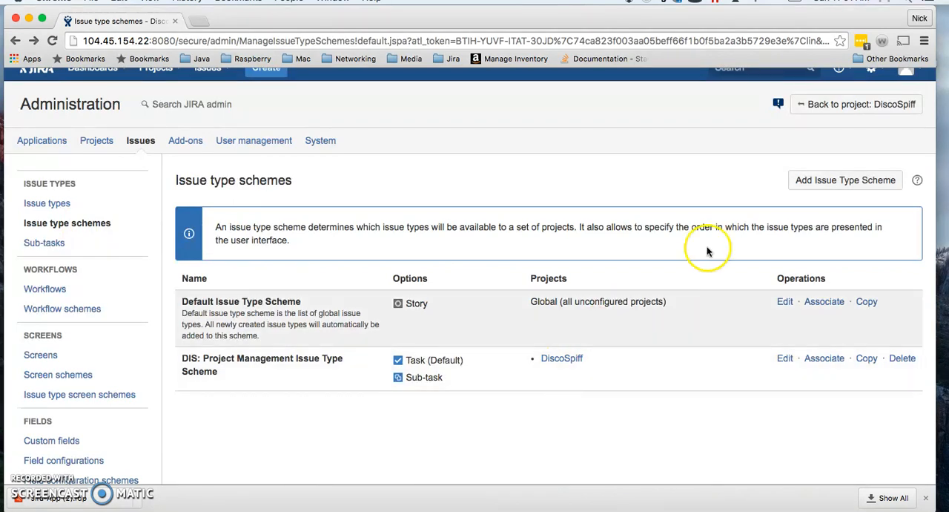
mouse_move(363, 374)
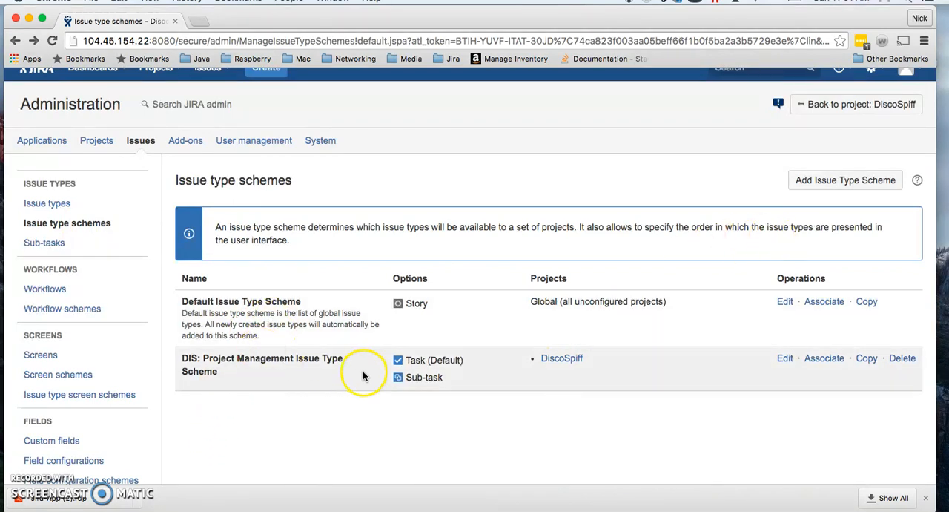
mouse_move(548, 351)
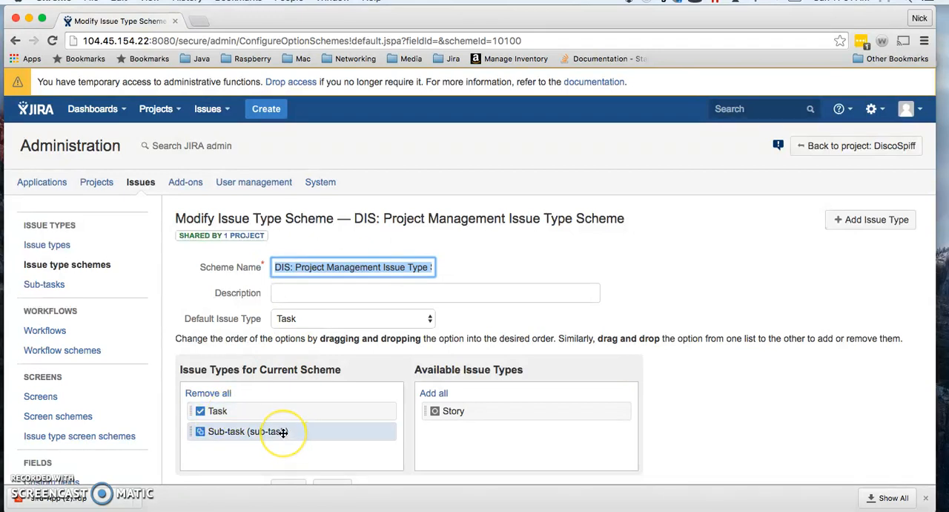
mouse_move(503, 412)
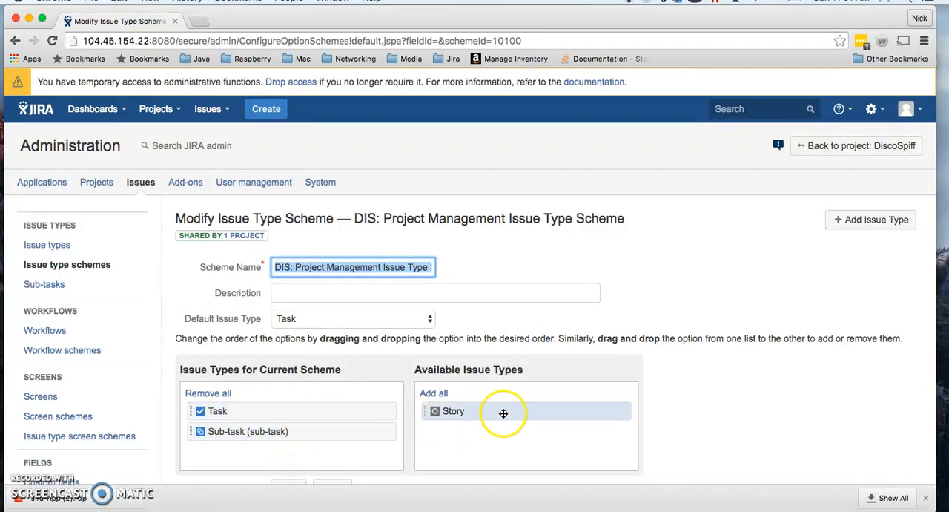
mouse_move(503, 412)
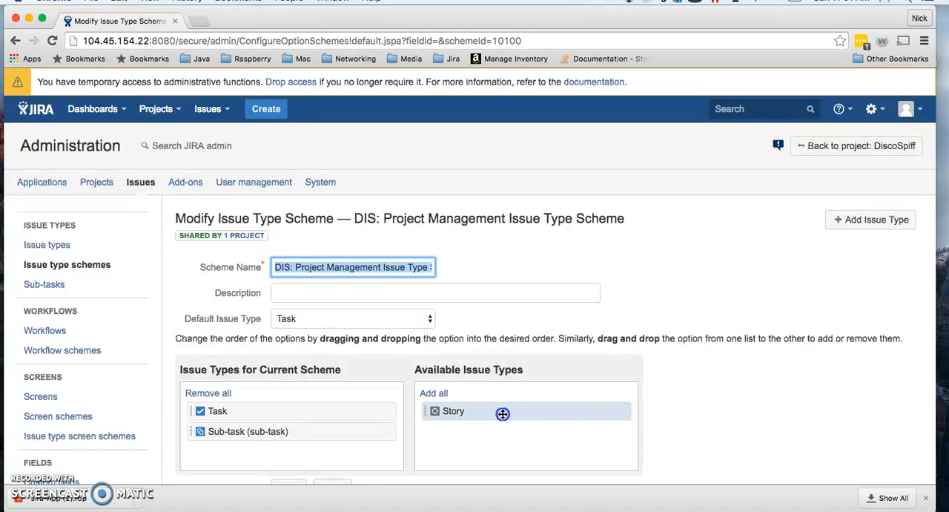
- Drag Story into the DIS scheme's current issue types and save the scheme
left_click_drag(503, 412, 273, 458)
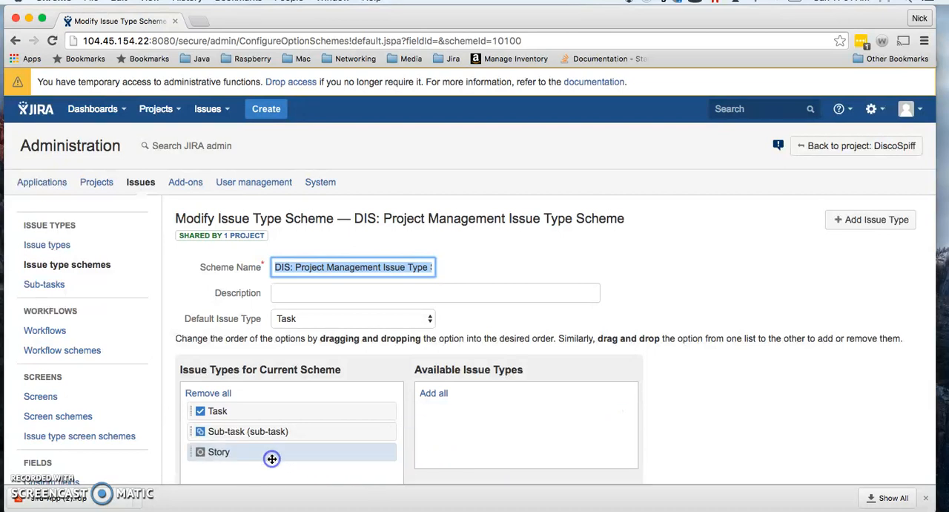
scroll("down", 3)
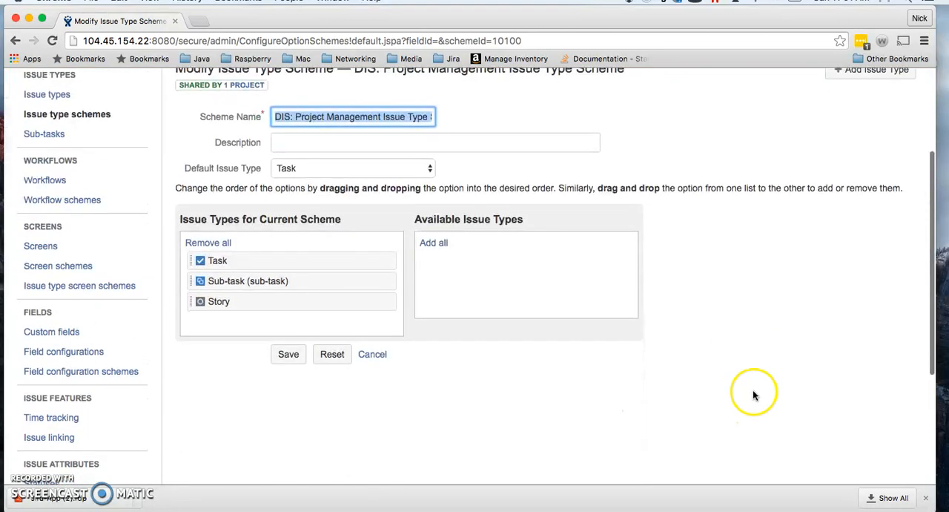
left_click(287, 353)
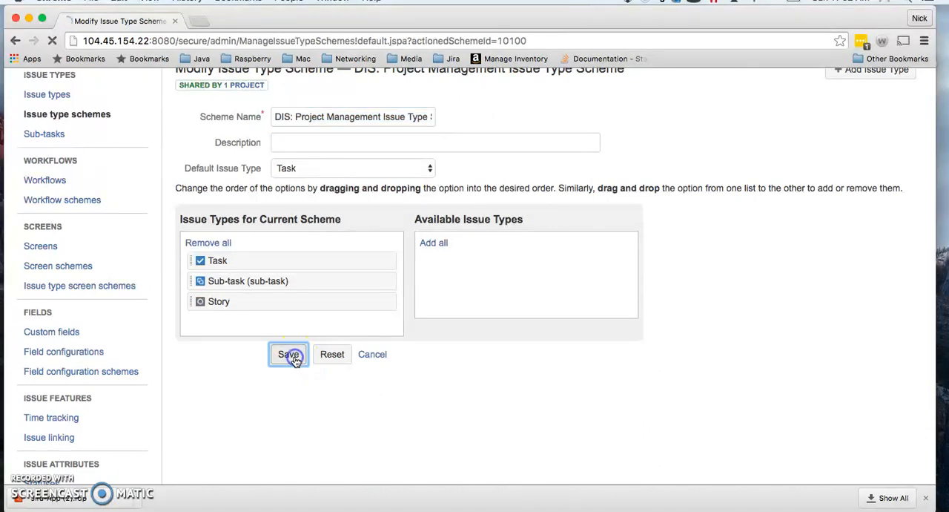
left_click(288, 353)
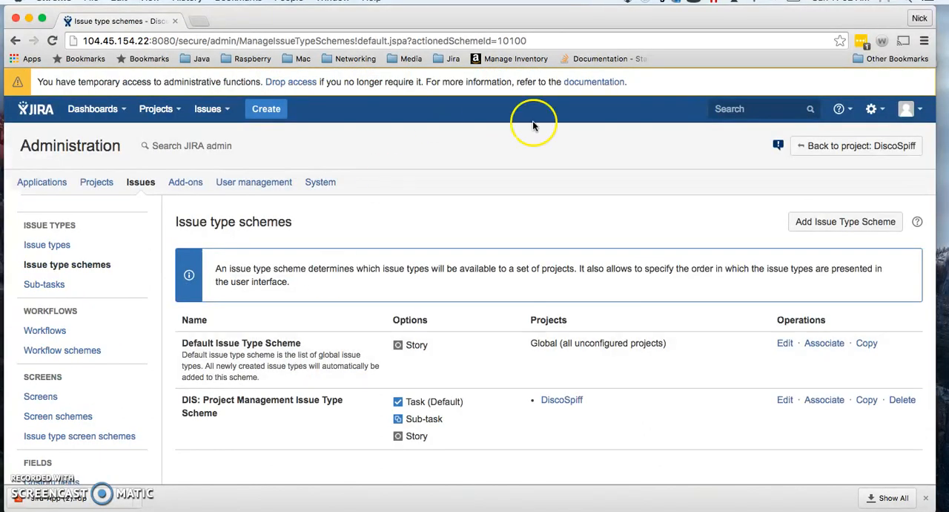
mouse_move(48, 244)
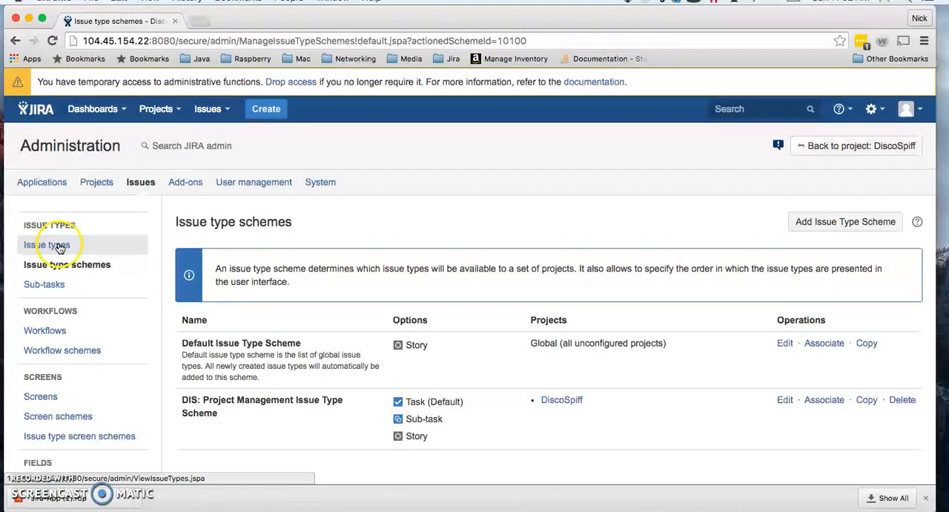
- Check Story's related schemes in the issue types list, then return to the dashboard
left_click(47, 245)
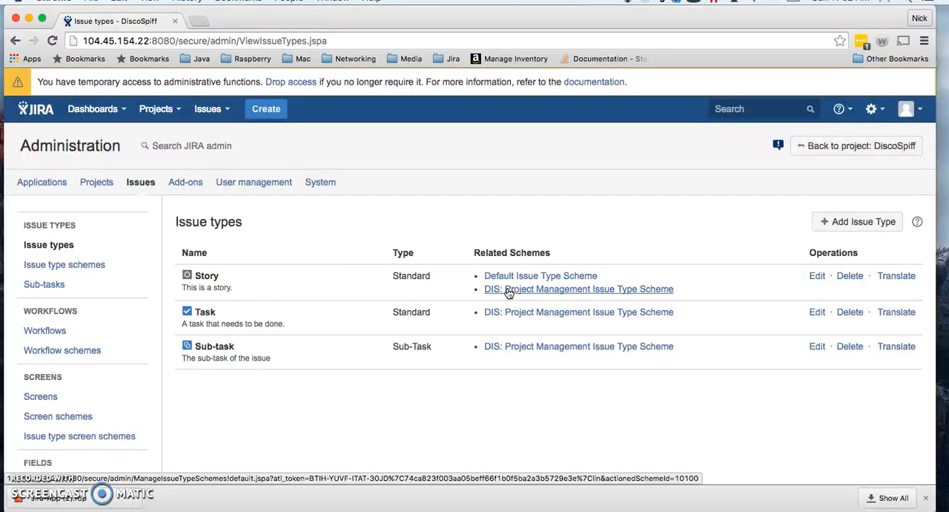
mouse_move(507, 292)
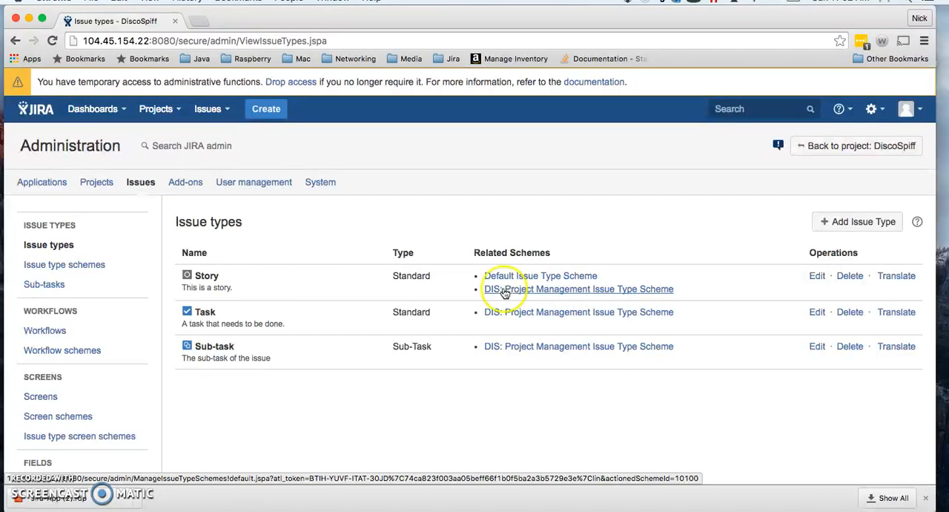
mouse_move(41, 110)
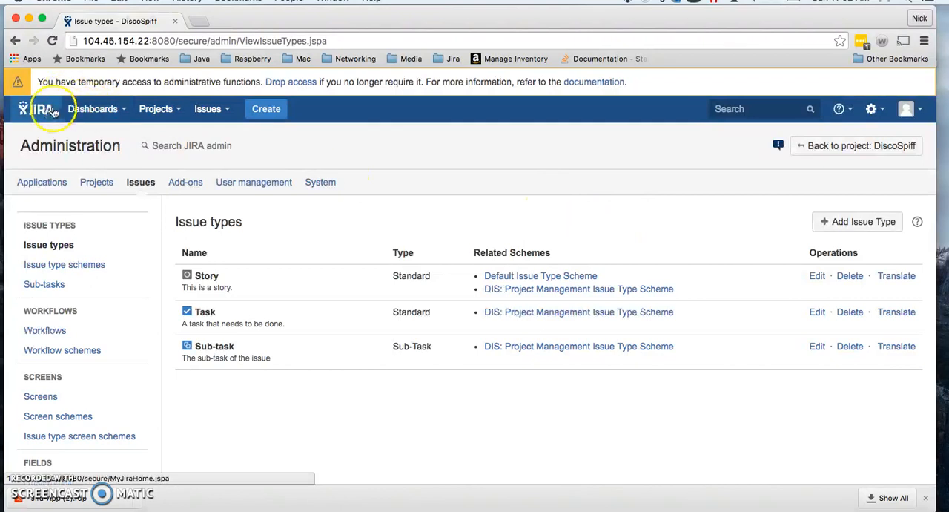
left_click(35, 109)
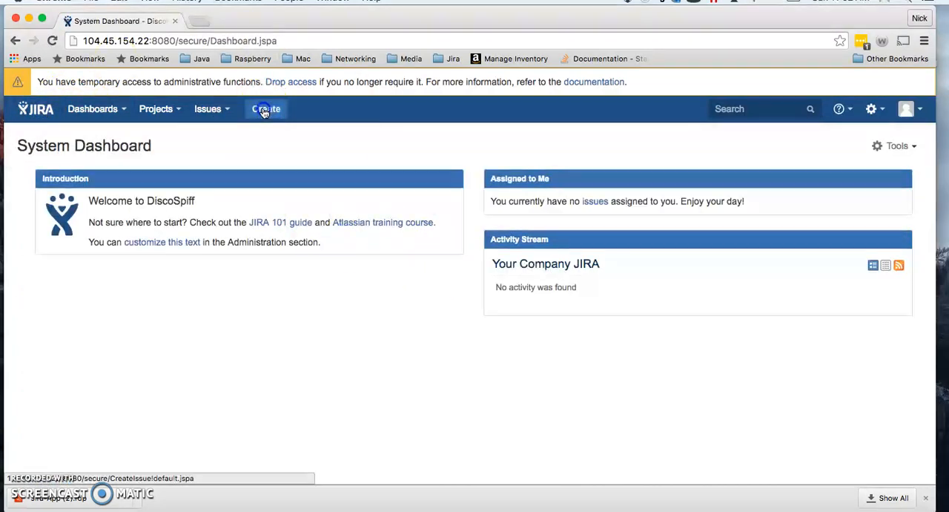
- Create Story issue DIS-1 in DisCoSpiff with summary "This is the first story in Jira"
left_click(264, 110)
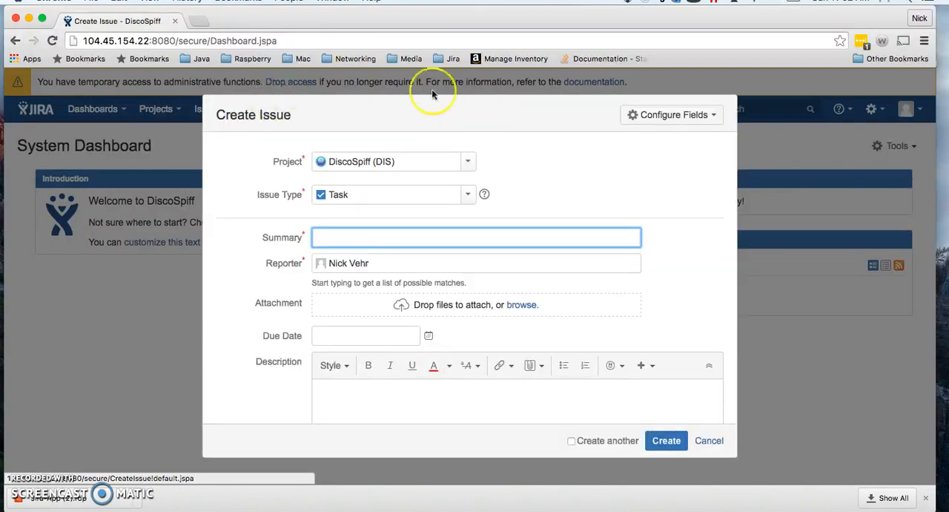
left_click(467, 194)
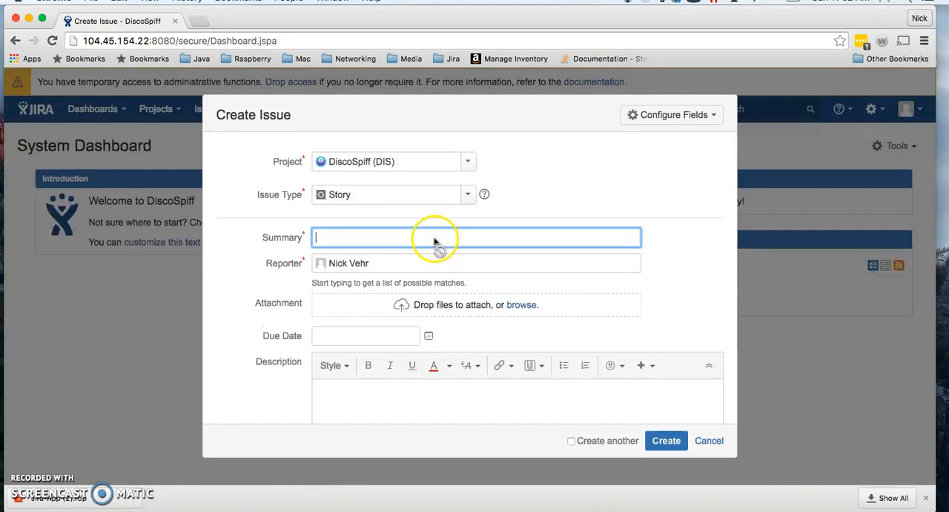
type("T")
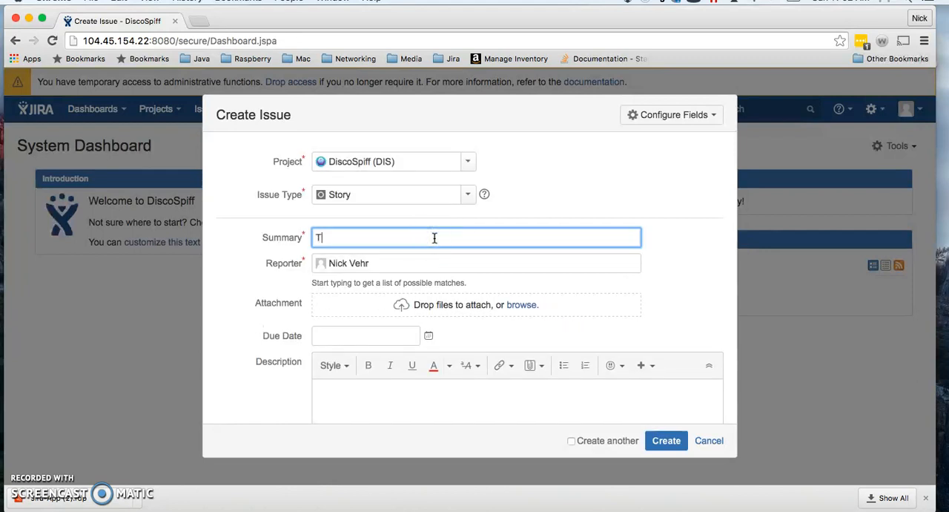
type("his is th")
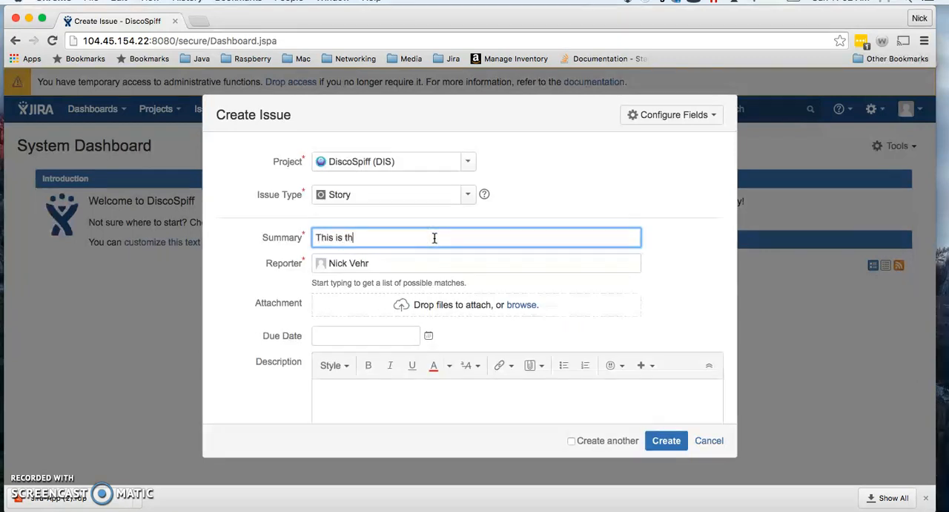
type("e first stor")
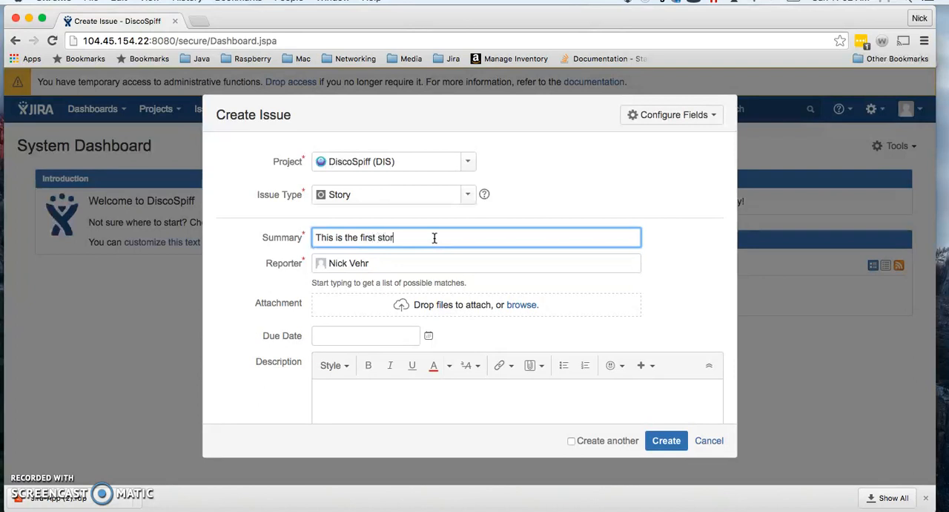
type("y in Jira")
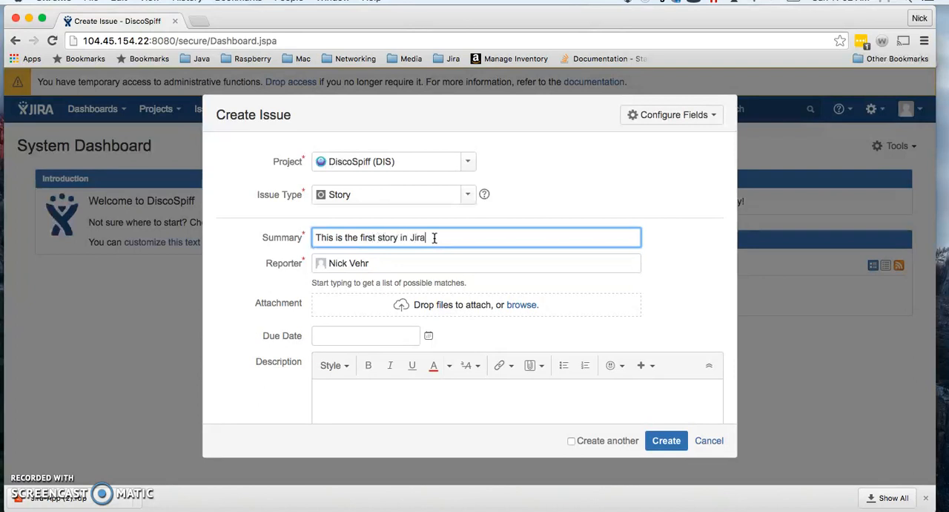
mouse_move(519, 243)
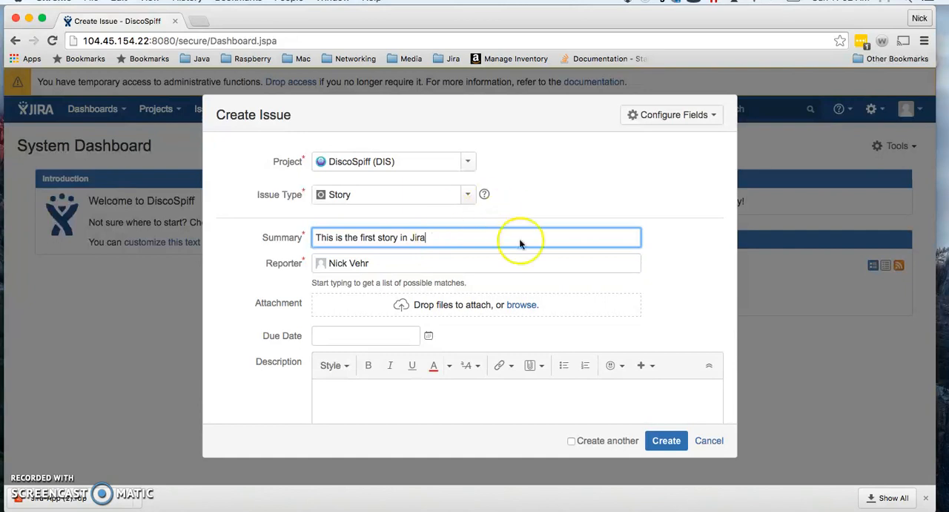
scroll("down", 3)
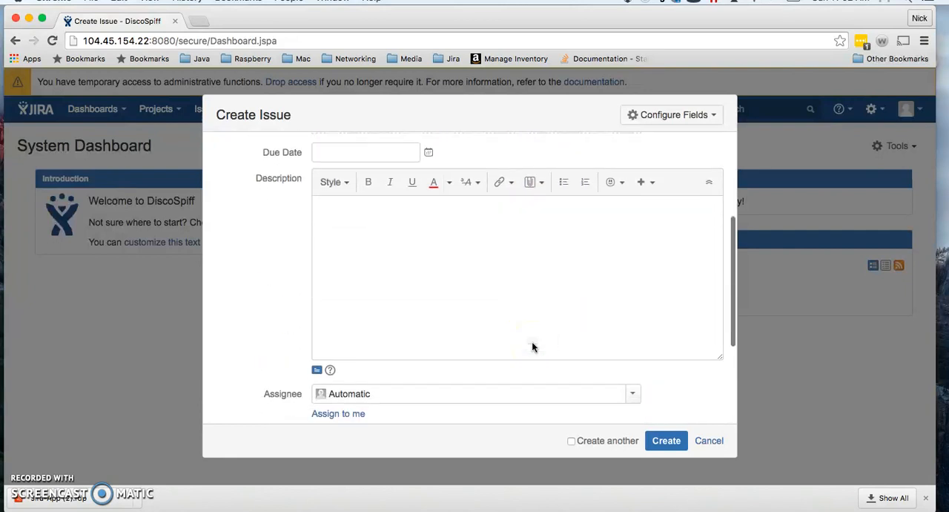
scroll("down", 3)
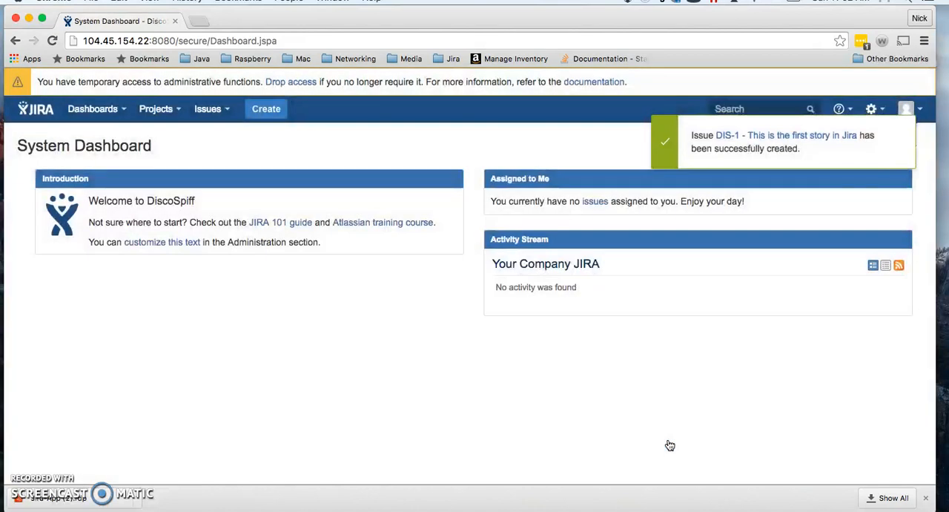
left_click(786, 135)
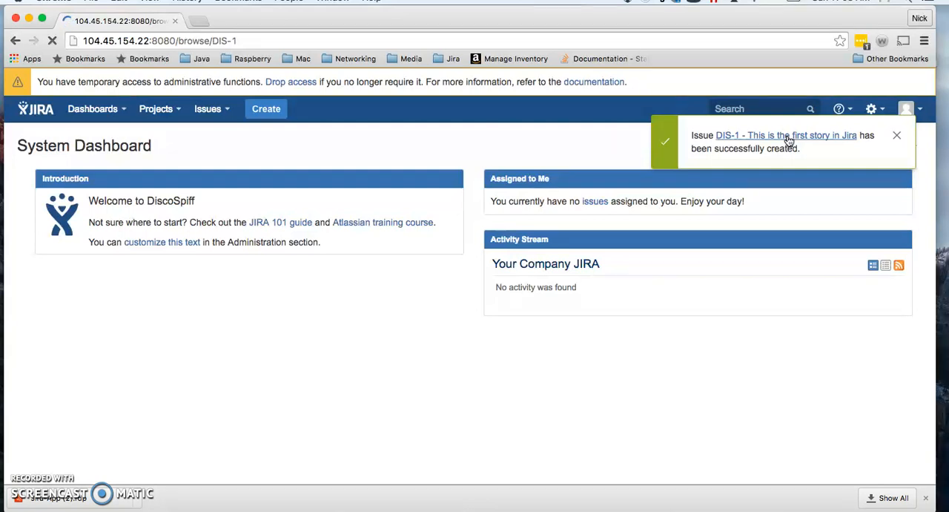
- Move DIS-1 to In Progress, back to To Do, then In Progress again
left_click(786, 135)
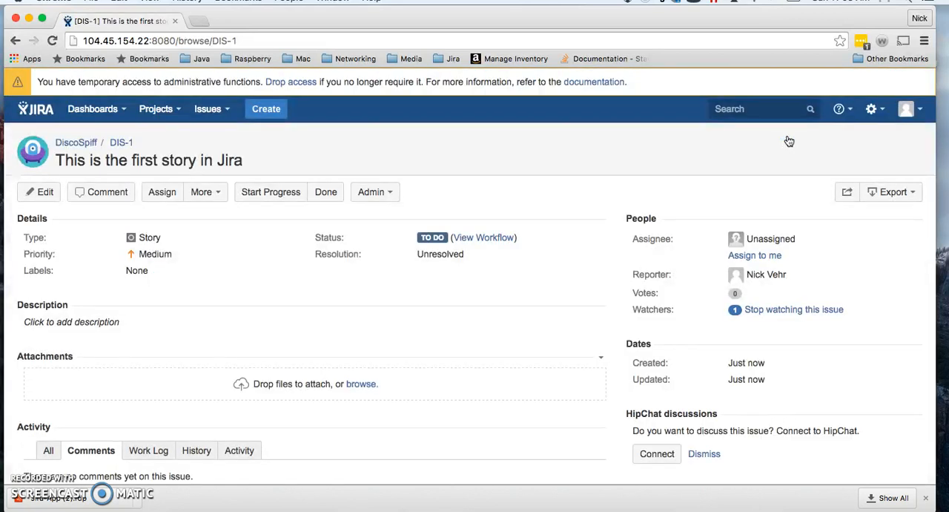
mouse_move(149, 160)
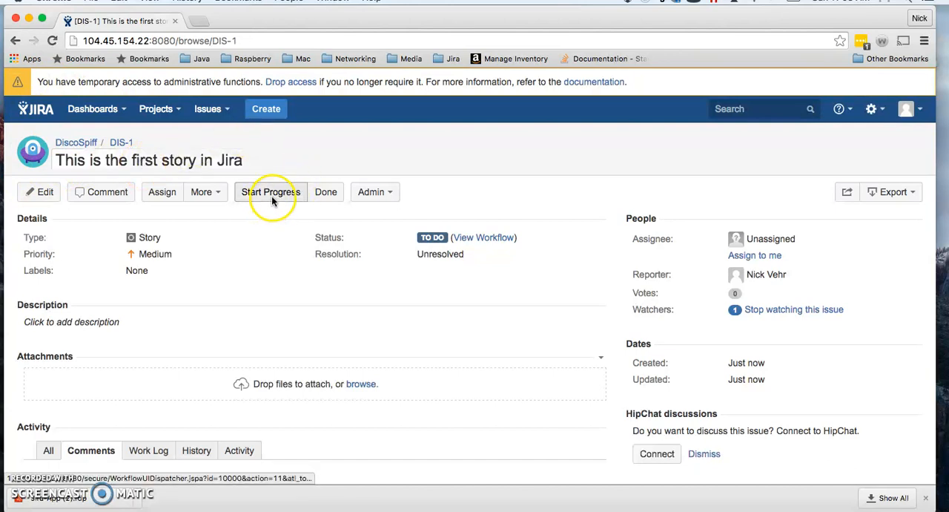
left_click(269, 191)
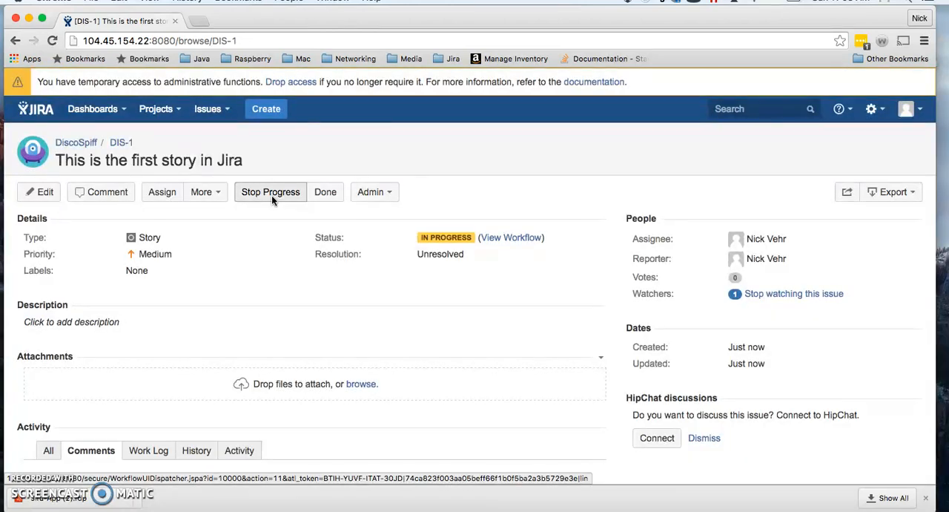
mouse_move(445, 238)
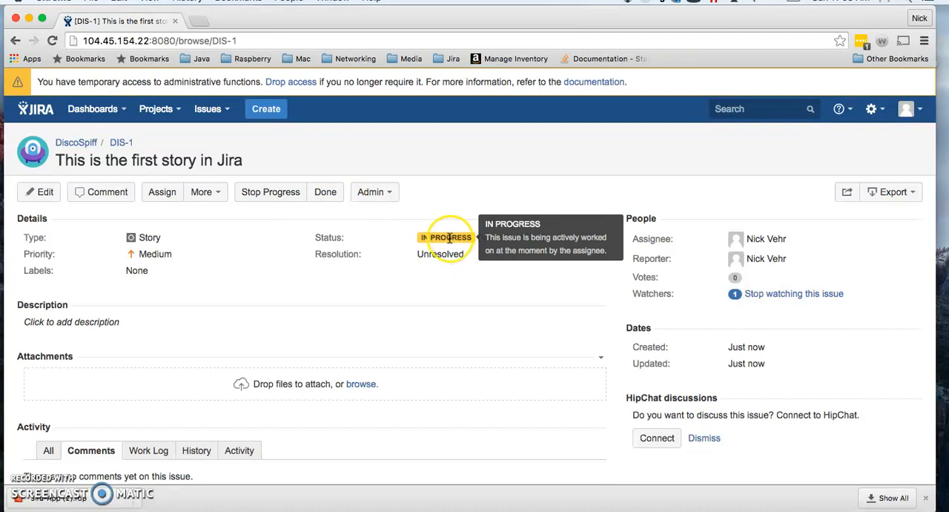
mouse_move(299, 191)
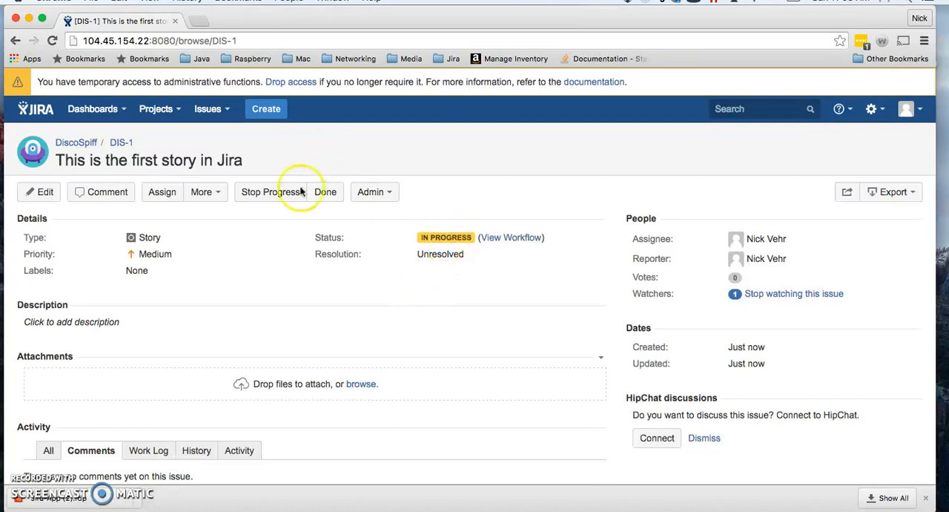
left_click(270, 192)
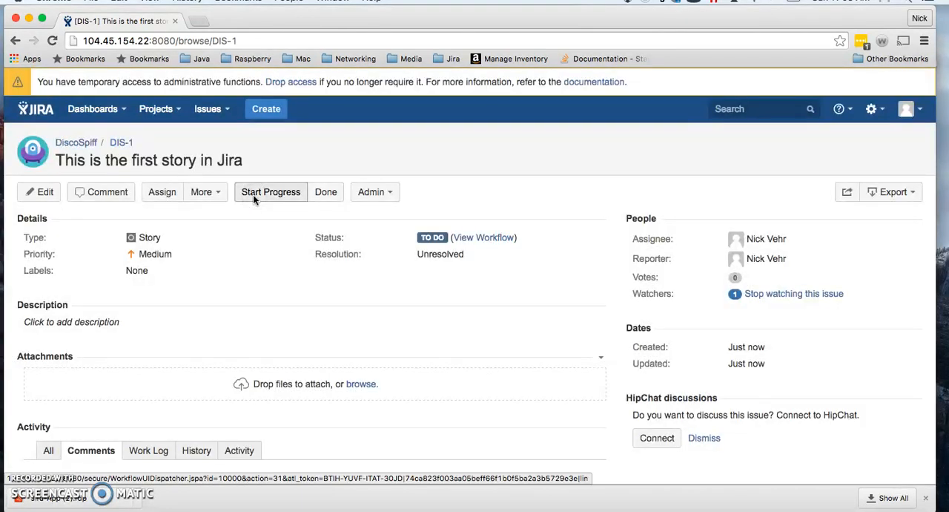
mouse_move(205, 191)
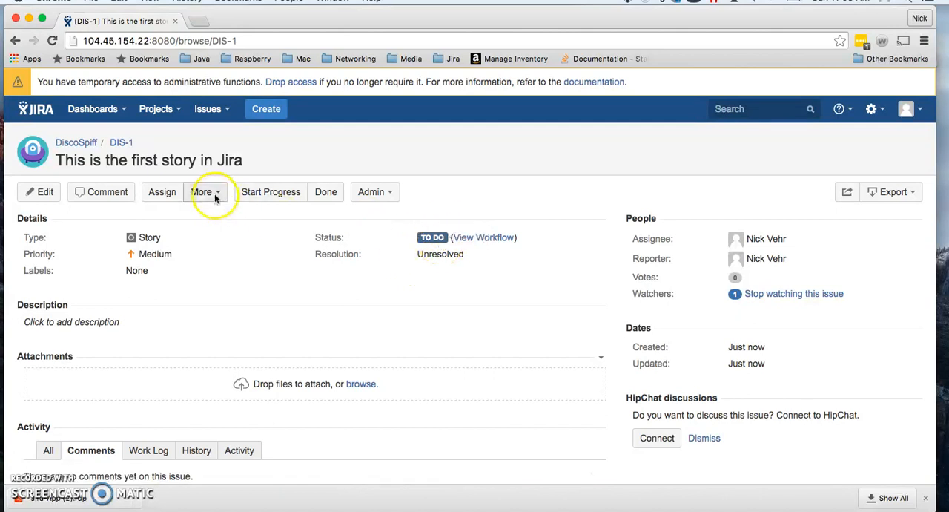
left_click(270, 191)
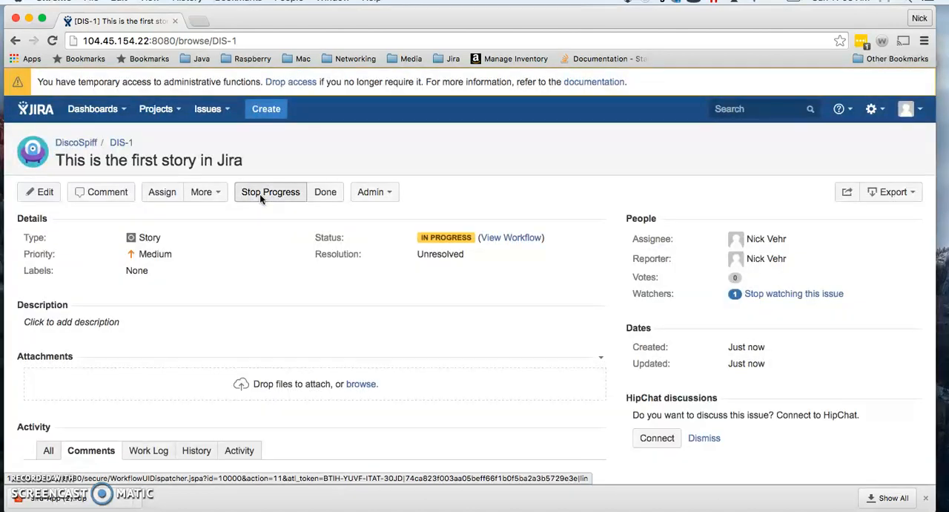
mouse_move(325, 191)
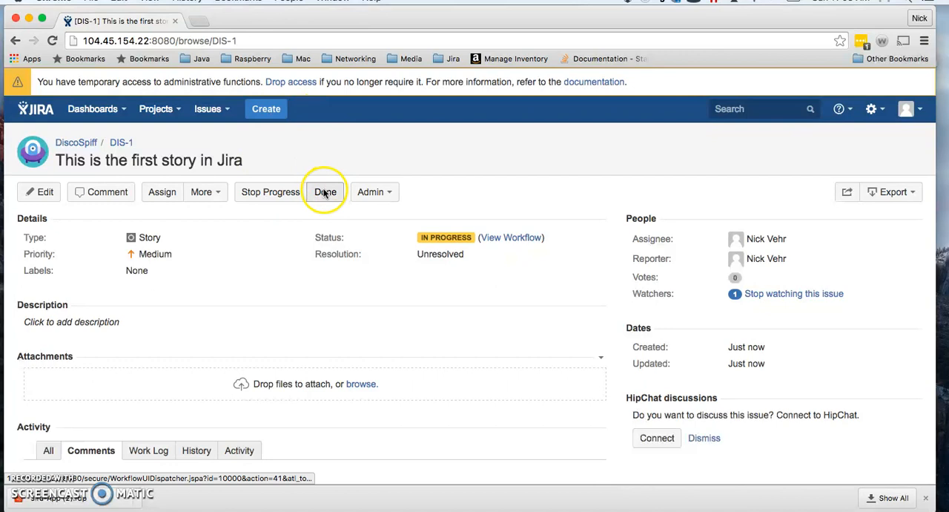
- Resolve DIS-1 as Done with resolution Done, then reopen it to To Do
left_click(325, 192)
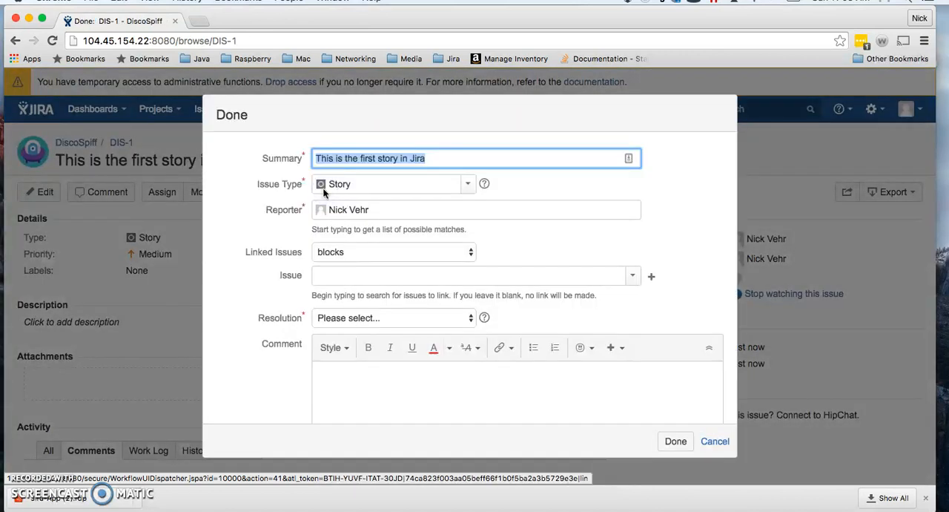
mouse_move(350, 252)
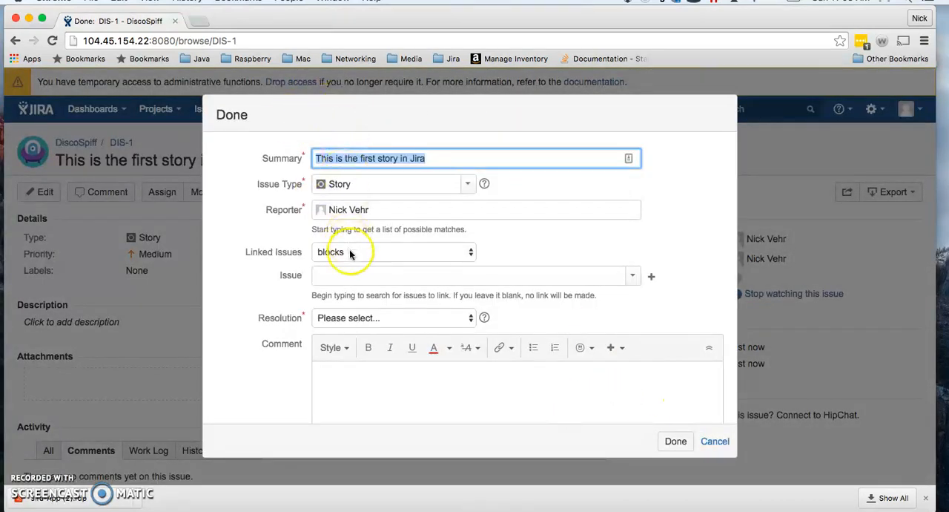
left_click(675, 440)
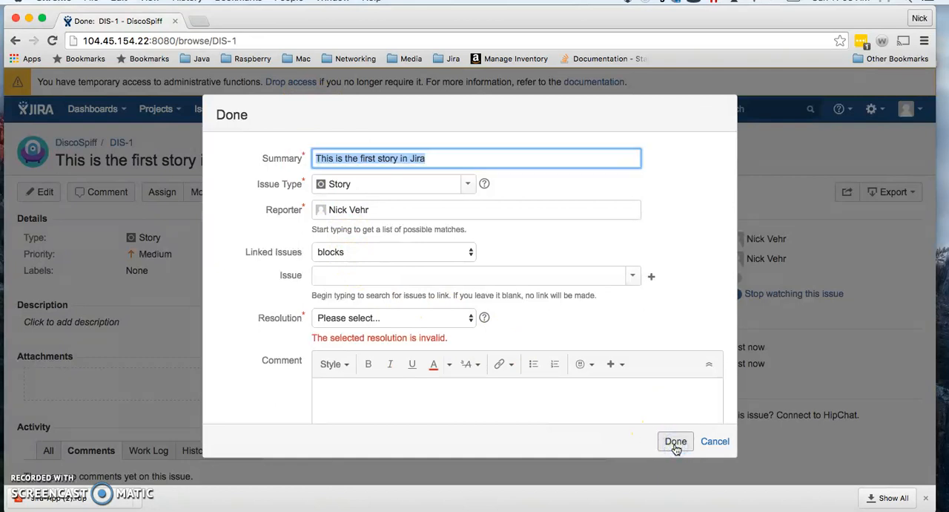
left_click(393, 317)
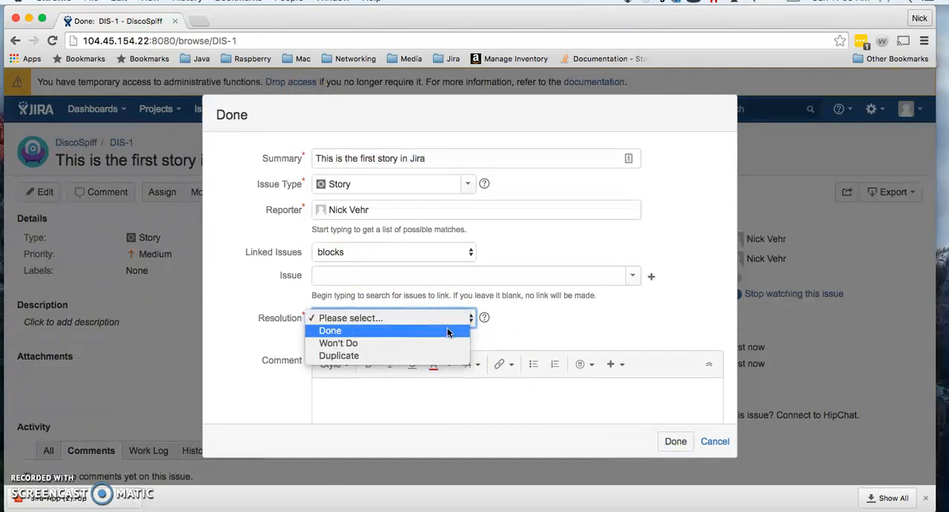
left_click(329, 329)
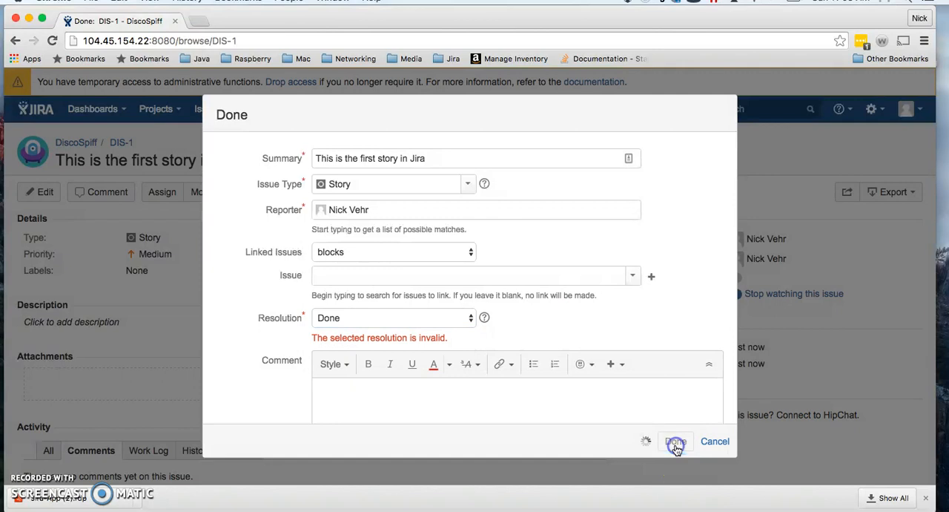
left_click(675, 442)
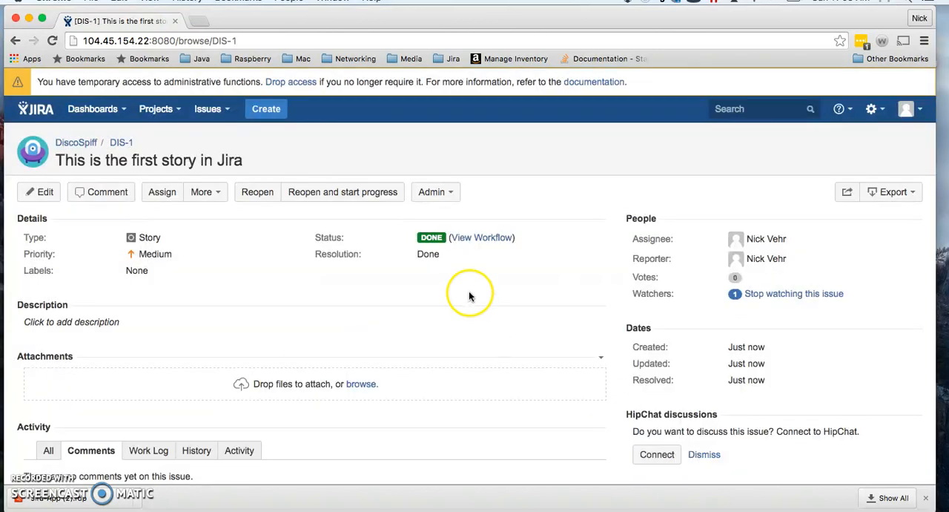
mouse_move(256, 191)
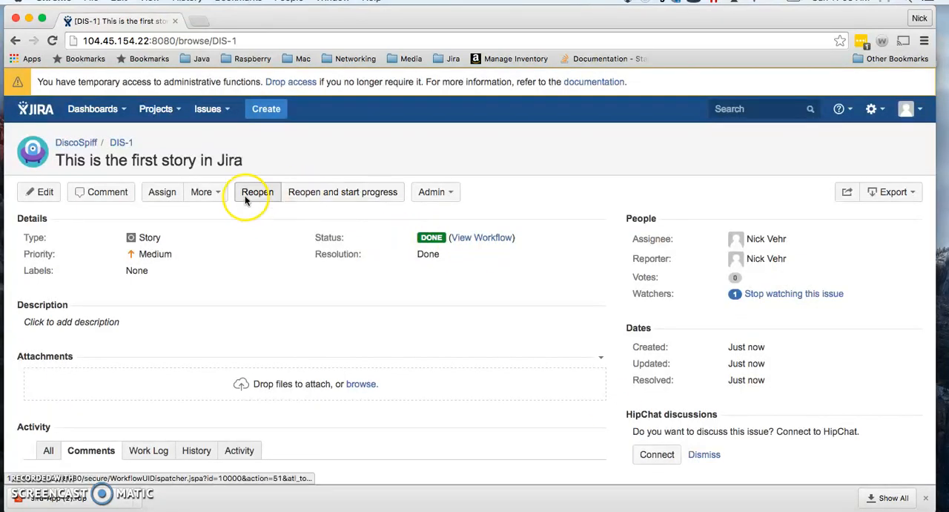
left_click(256, 191)
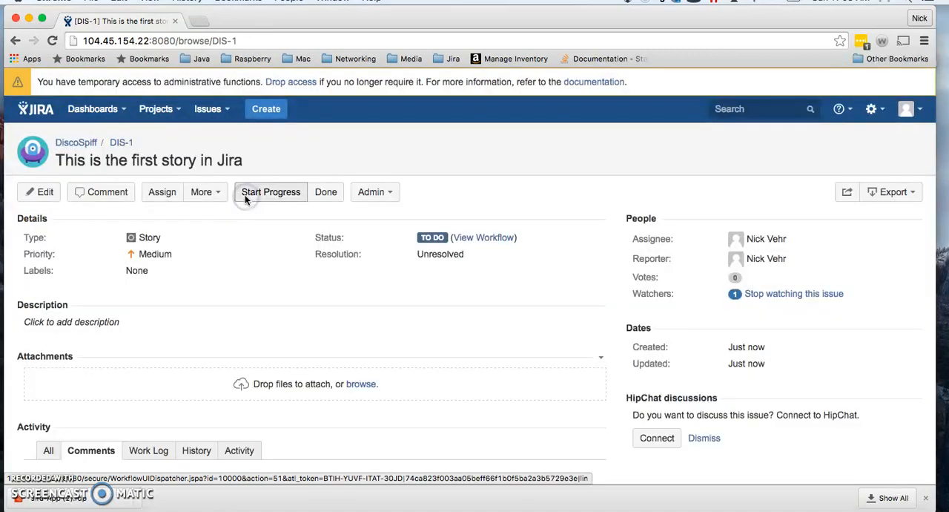
mouse_move(412, 246)
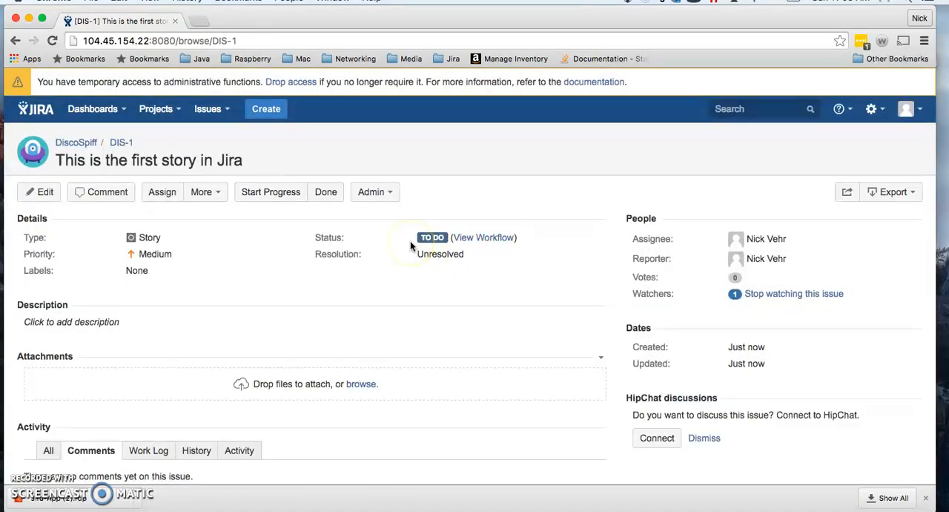